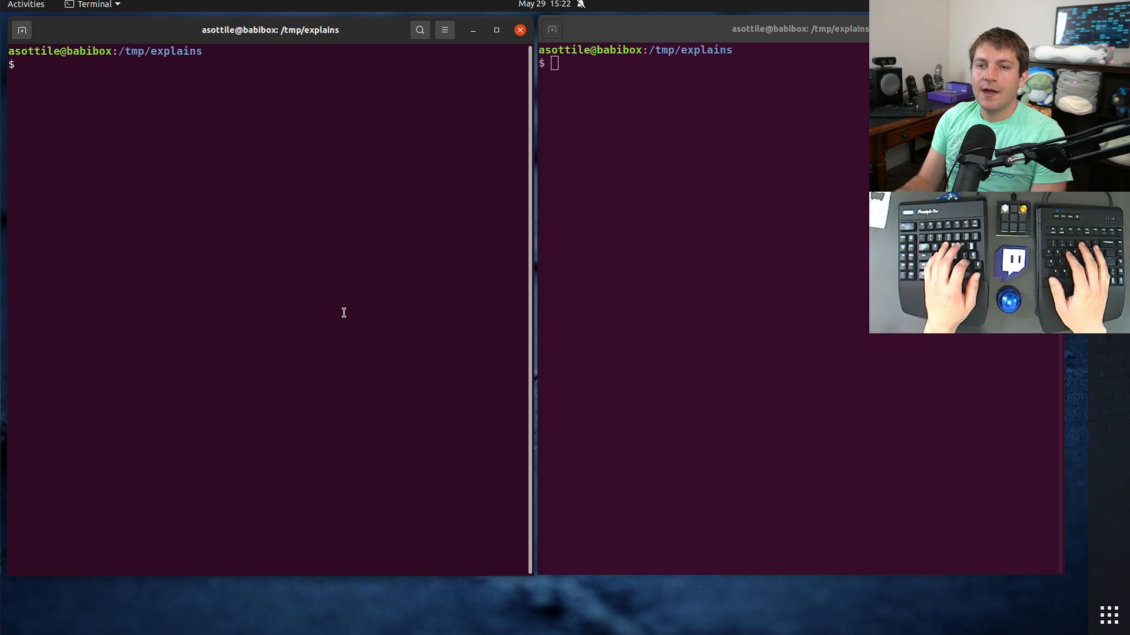
# Step: Create a Python 3.11 virtualenv named venv, activate it, and pip install mypy
pyautogui.write('virtualenv venv -ppython3.11')
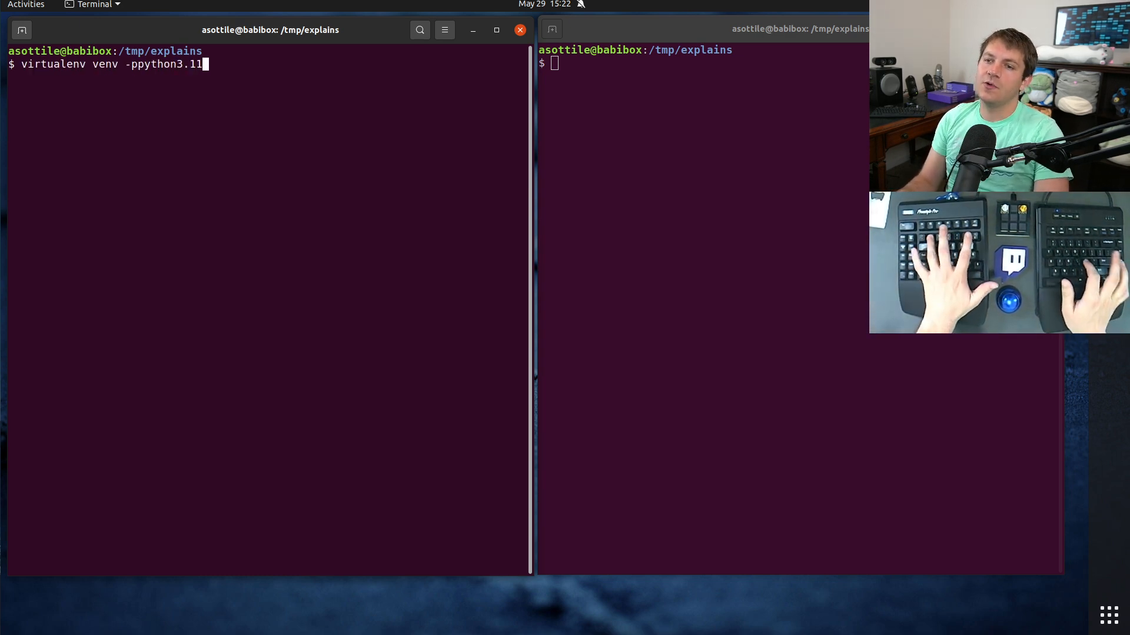
pyautogui.write('. venv/bin/activate')
pyautogui.write('pip install')
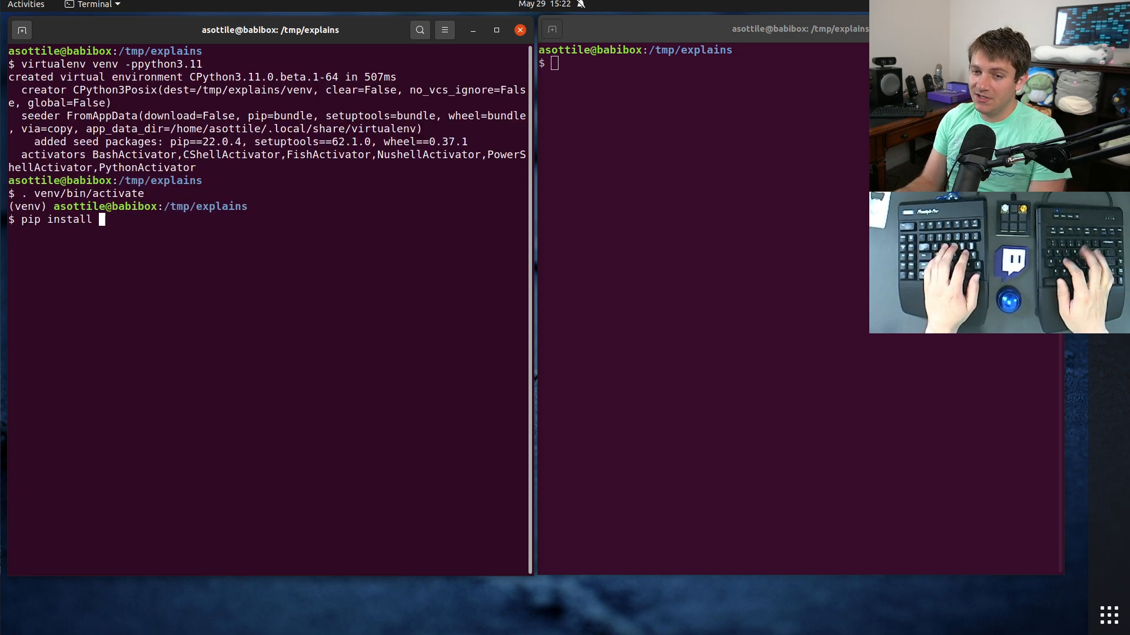
pyautogui.write('mypy')
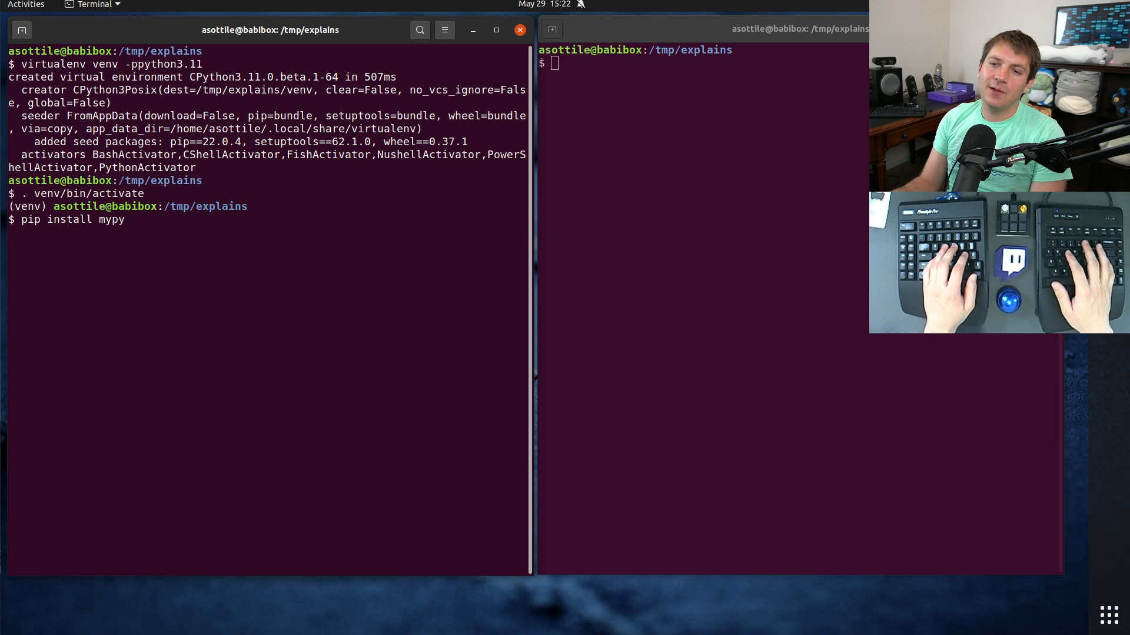
pyautogui.press('Return')
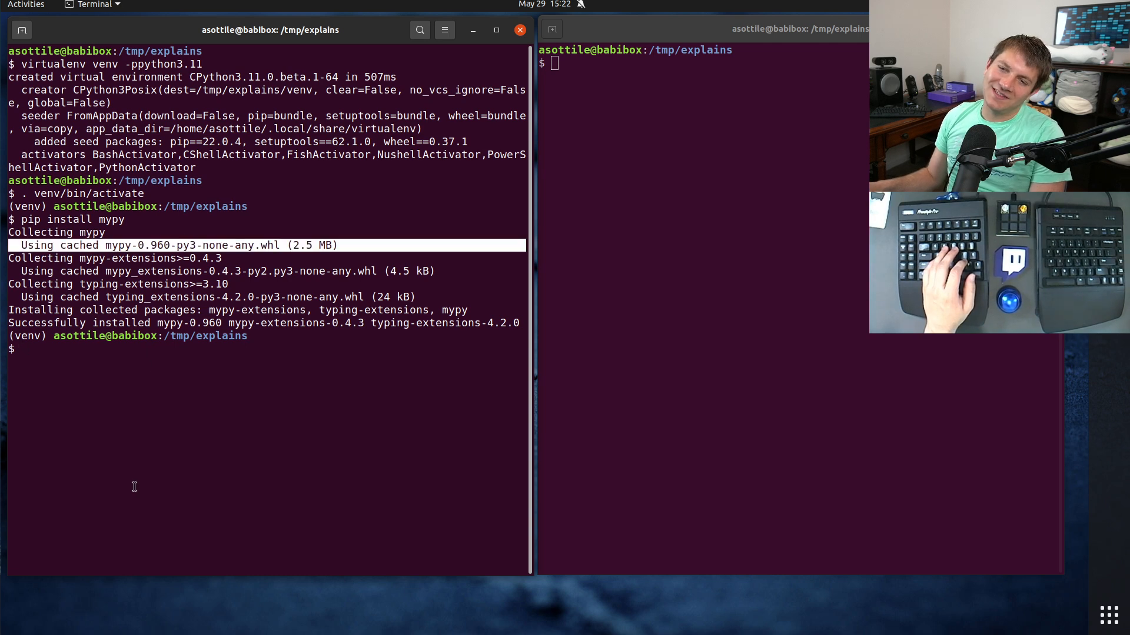
pyautogui.moveTo(193, 233)
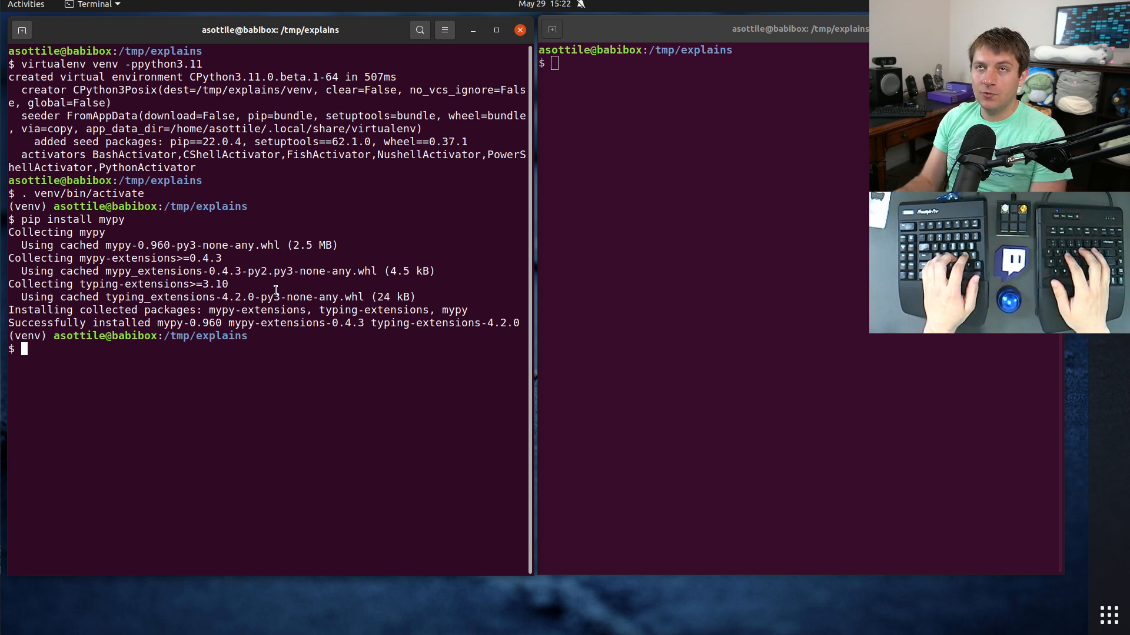
# Step: Start python3, import typing, and evaluate typing.Never and typing.NoReturn
pyautogui.write('python')
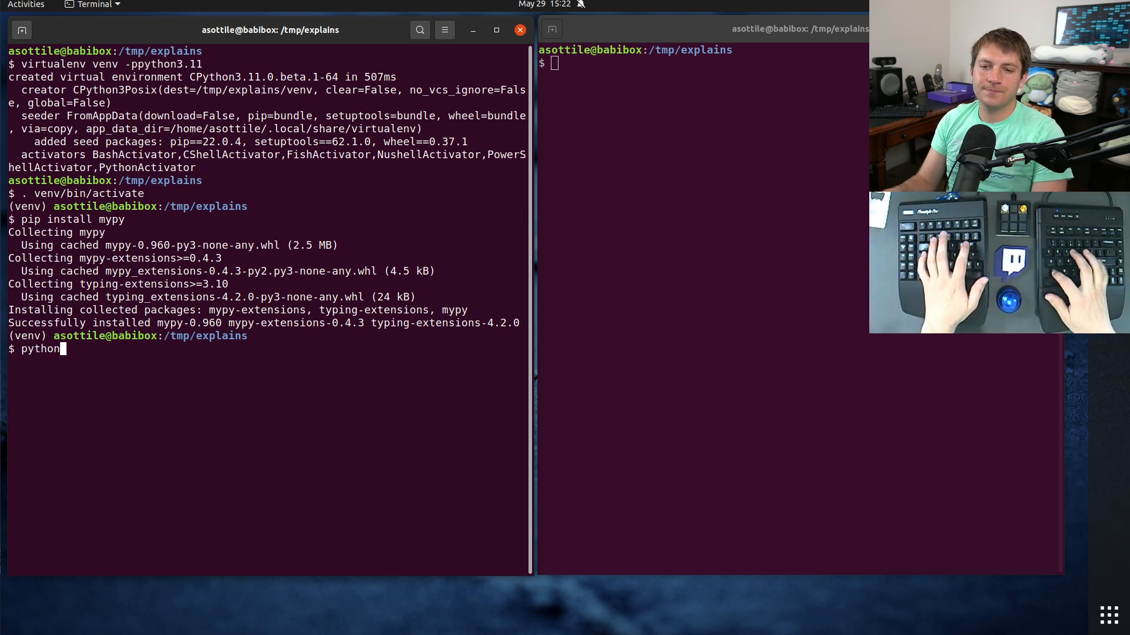
pyautogui.write('3')
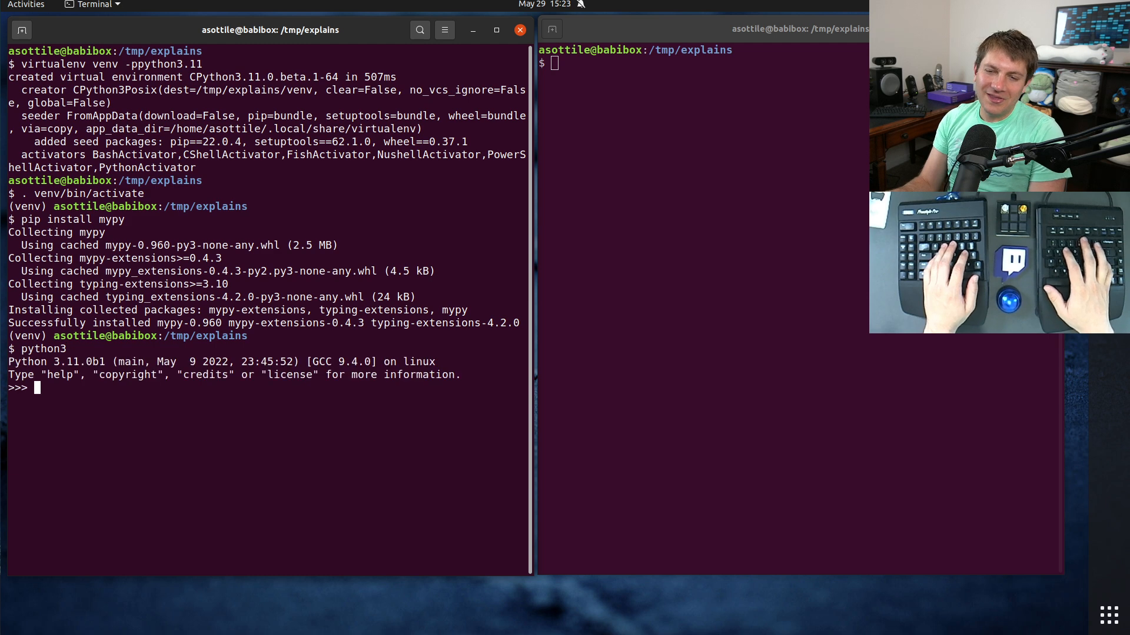
pyautogui.write('impor')
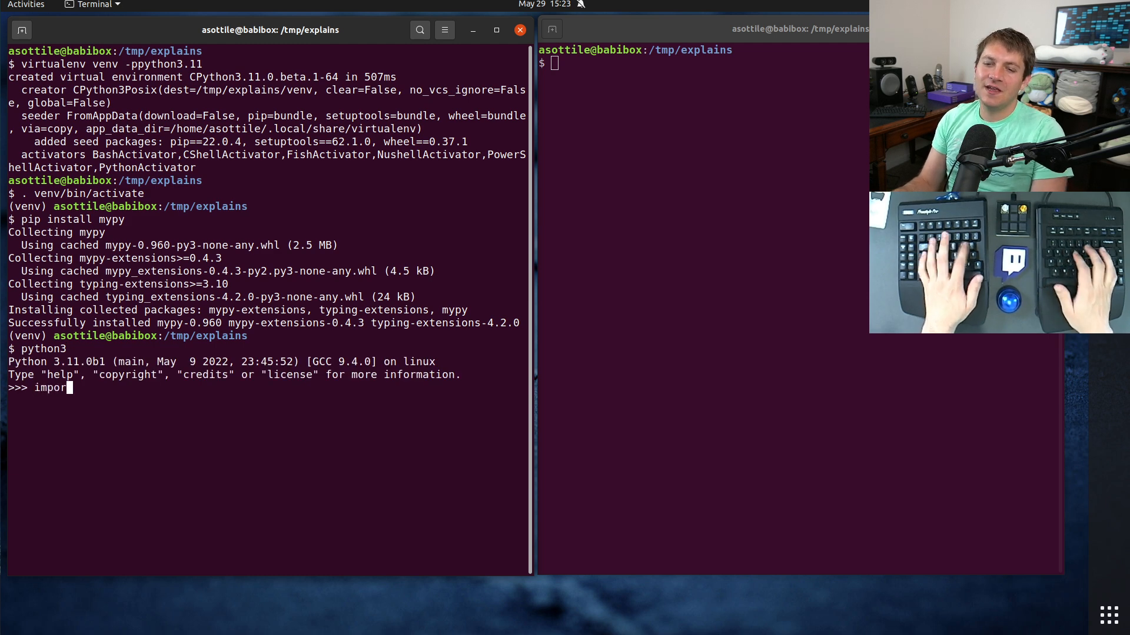
pyautogui.write('typing')
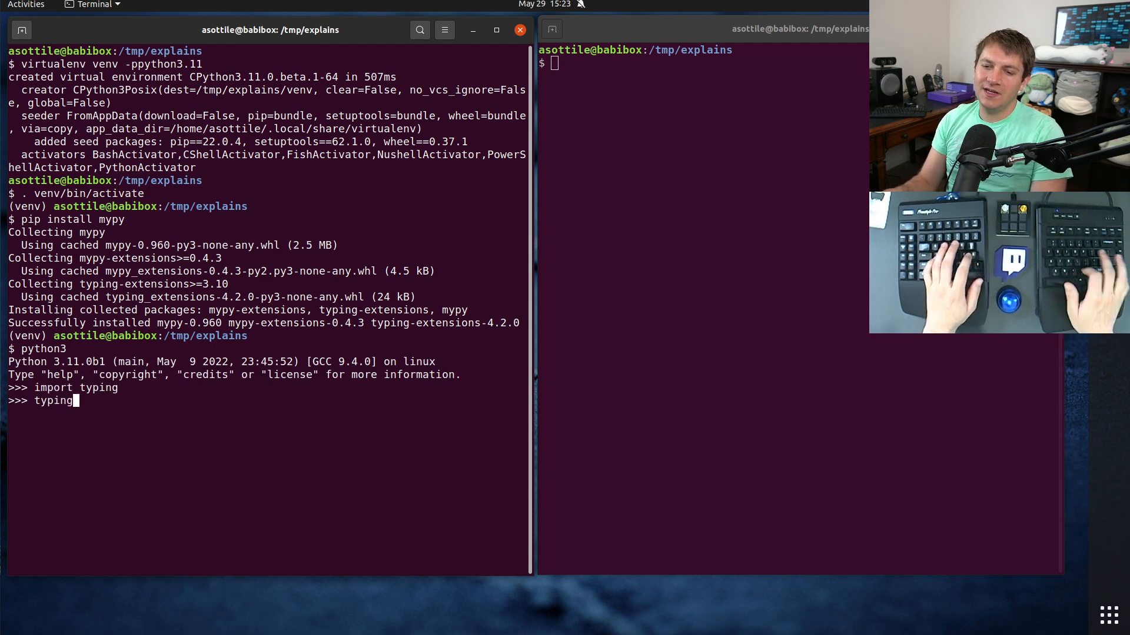
pyautogui.write('.Never')
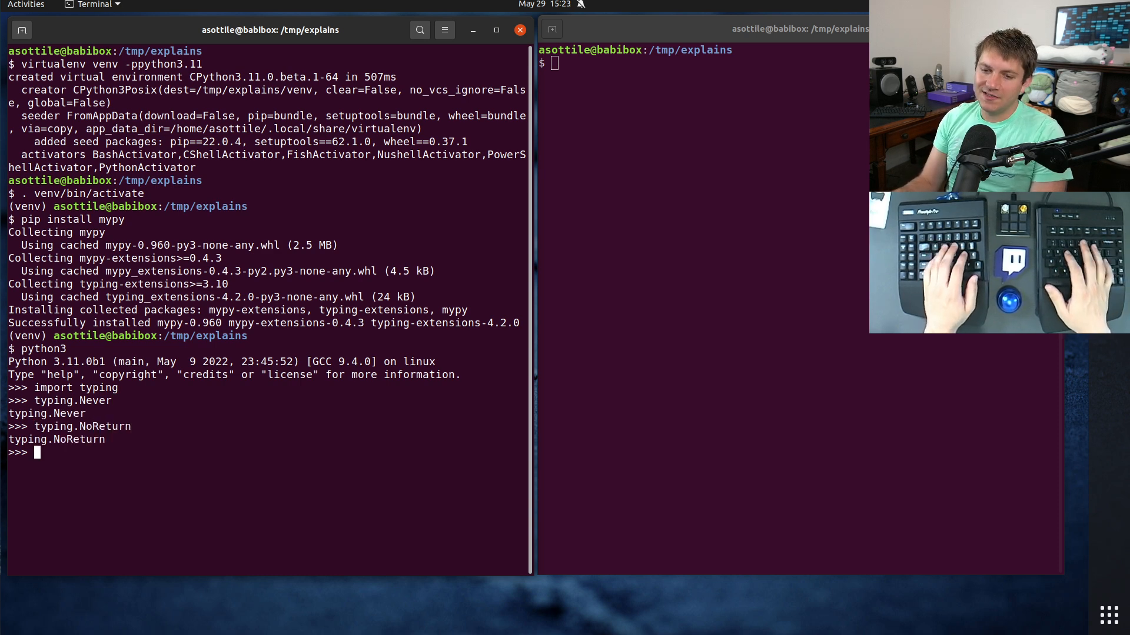
# Step: Define f(x: typing.NoReturn) -> None in the REPL
pyautogui.write('def f(x:')
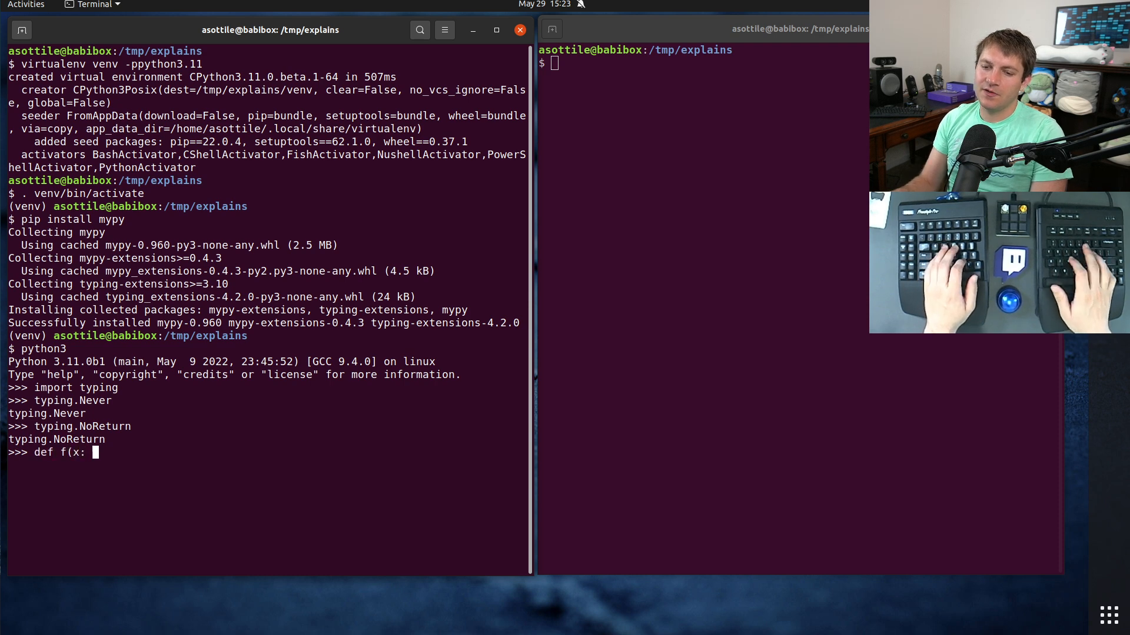
pyautogui.write('typingN')
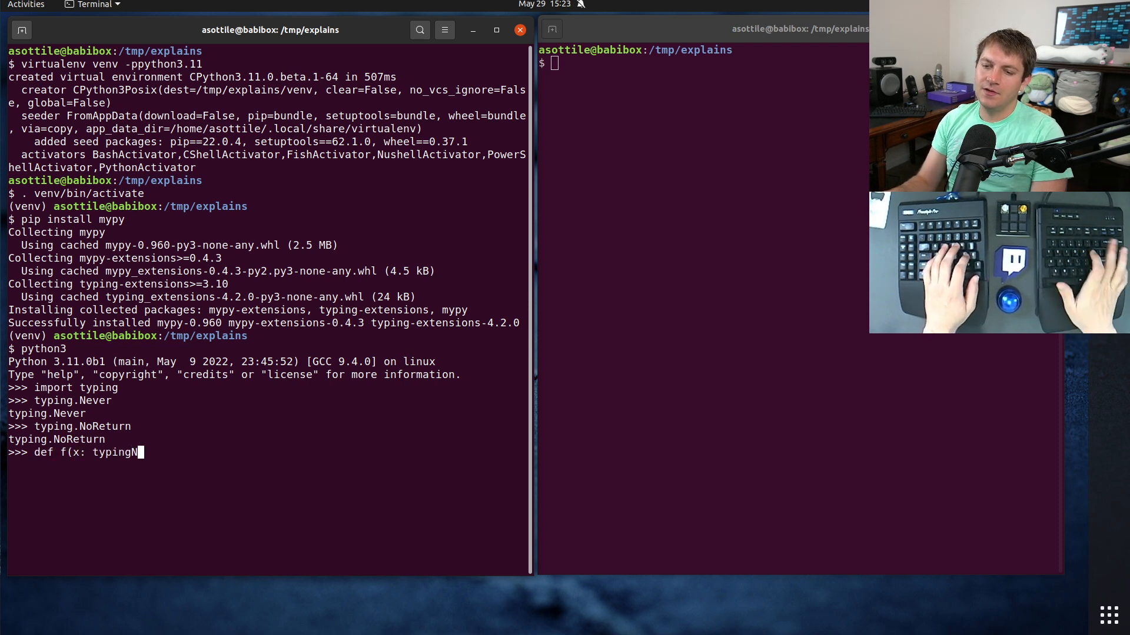
pyautogui.write('.NoReturn) -> None: ...')
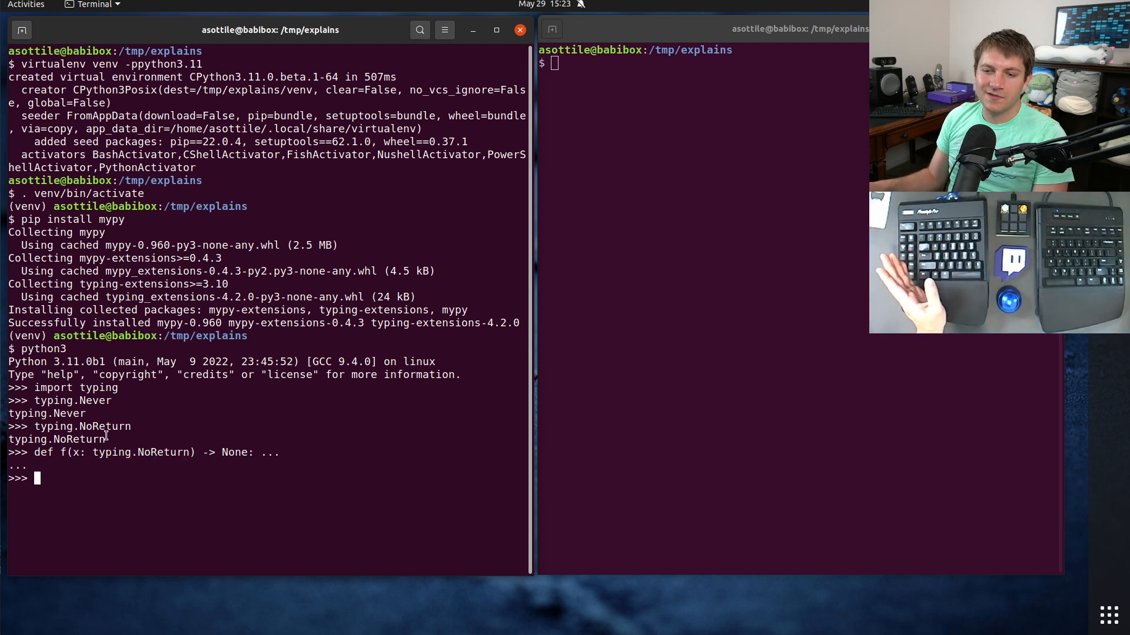
pyautogui.doubleClick(68, 414)
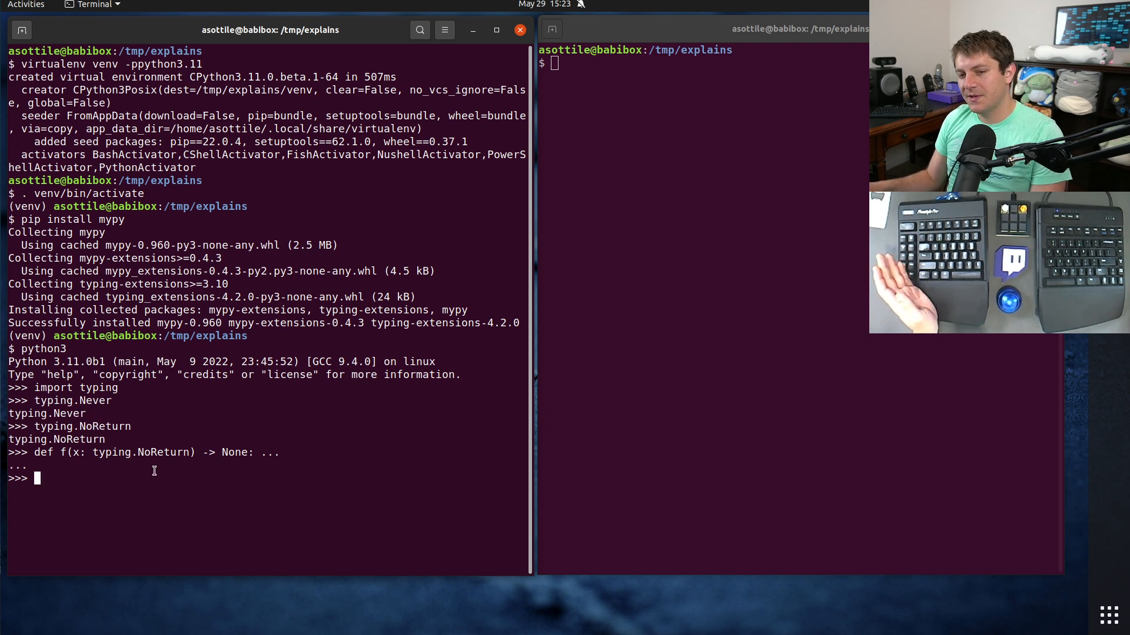
# Step: Evaluate typing.Union[()] to trigger the 'Cannot take a Union of no types' TypeError
pyautogui.write('typ')
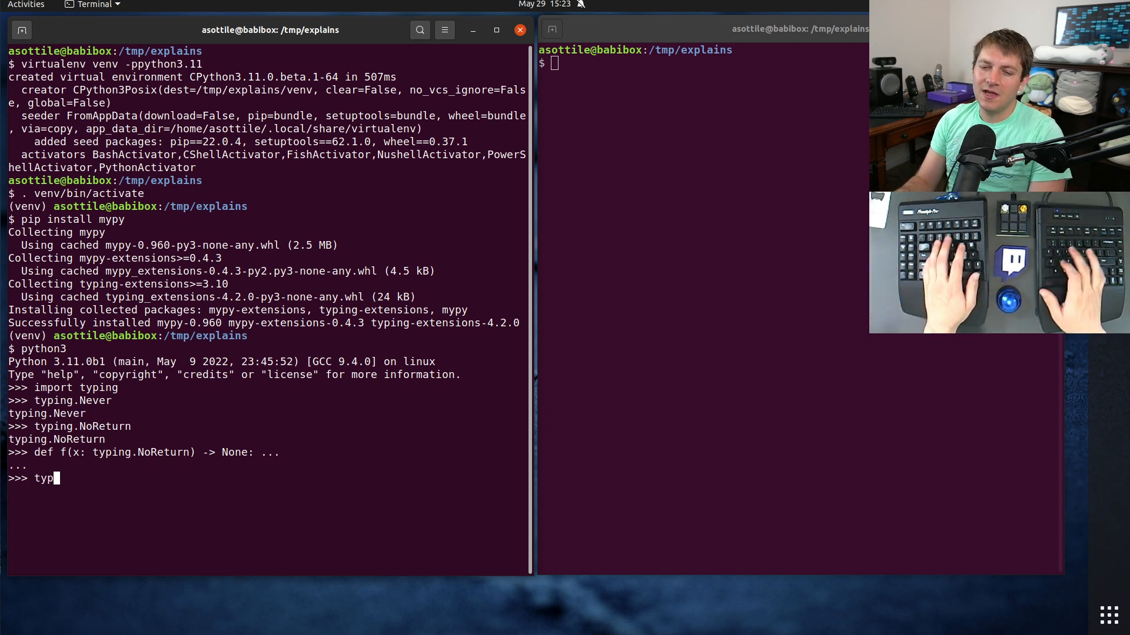
pyautogui.write('ing.Union[(')
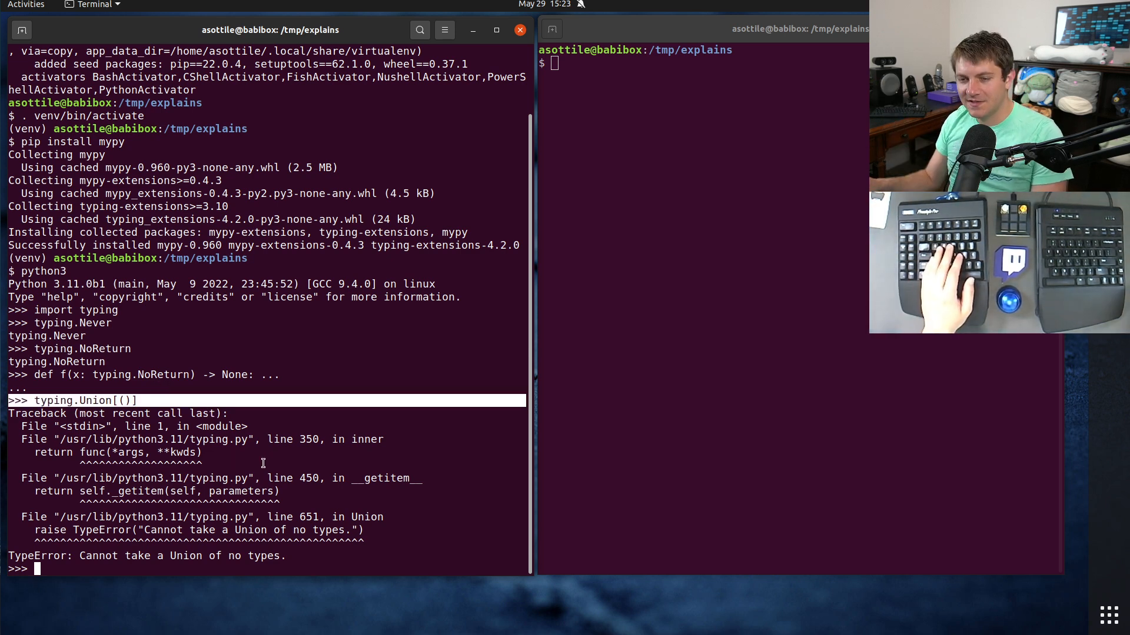
pyautogui.moveTo(176, 372)
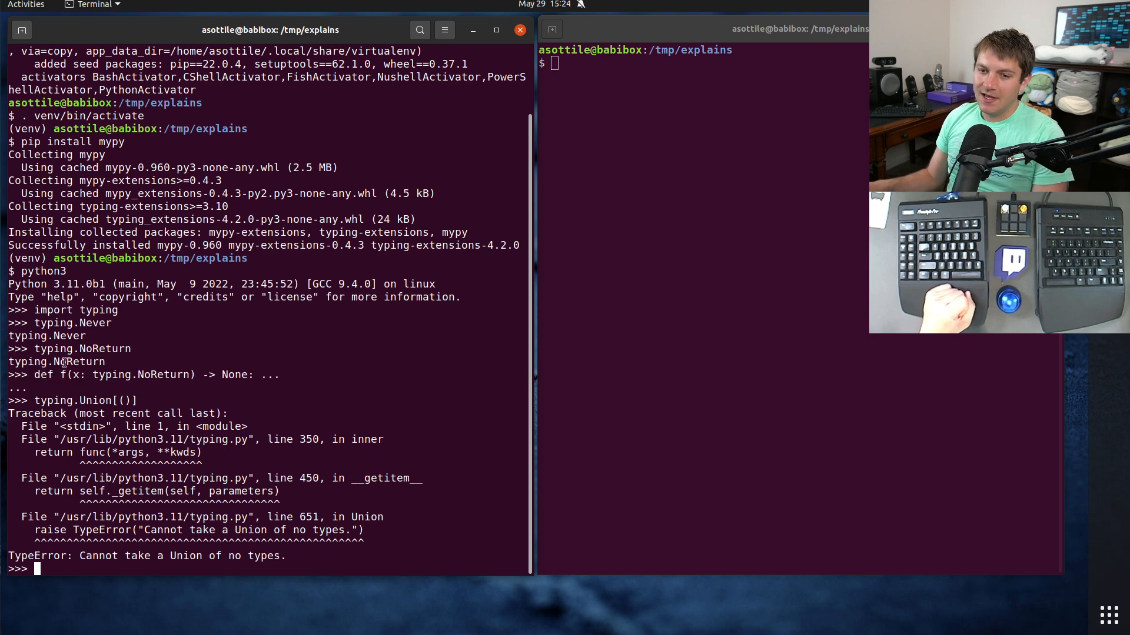
# Step: Exit the Python REPL back to the venv shell prompt
pyautogui.doubleClick(76, 375)
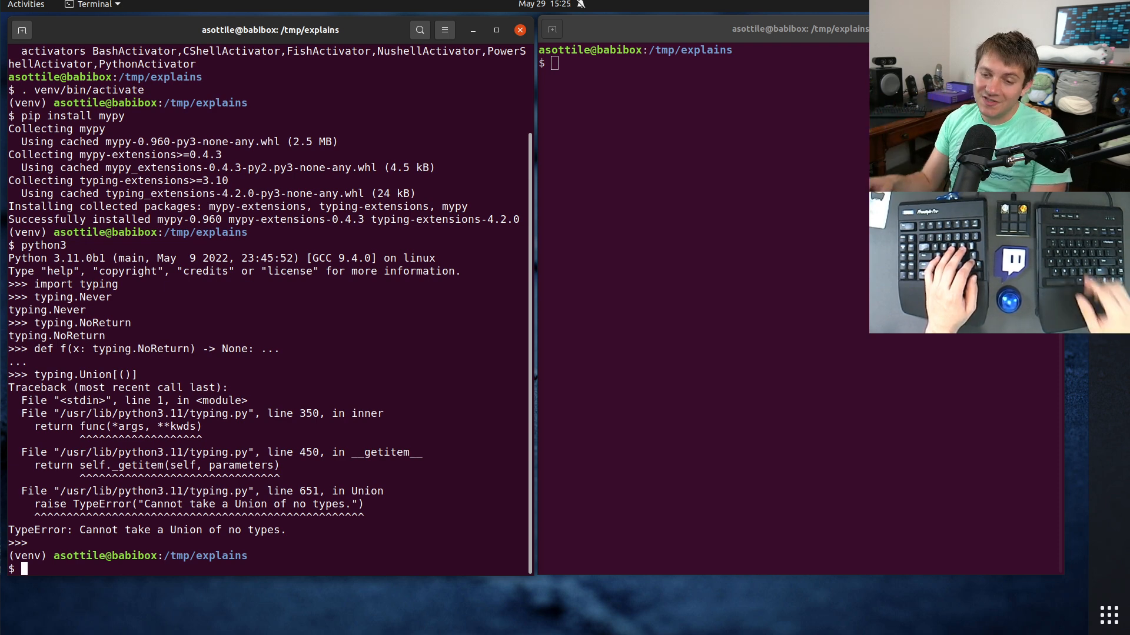
# Step: Open t.py in babi and write f(x: int) calling assert_never(x), importing assert_never
pyautogui.write('babi')
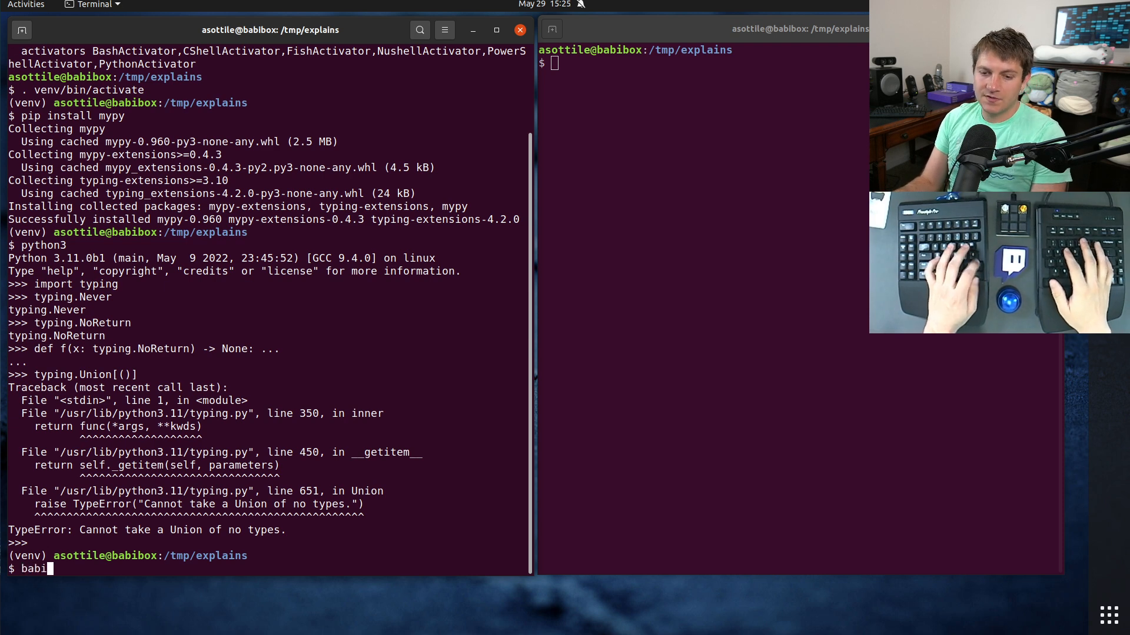
pyautogui.press('Return')
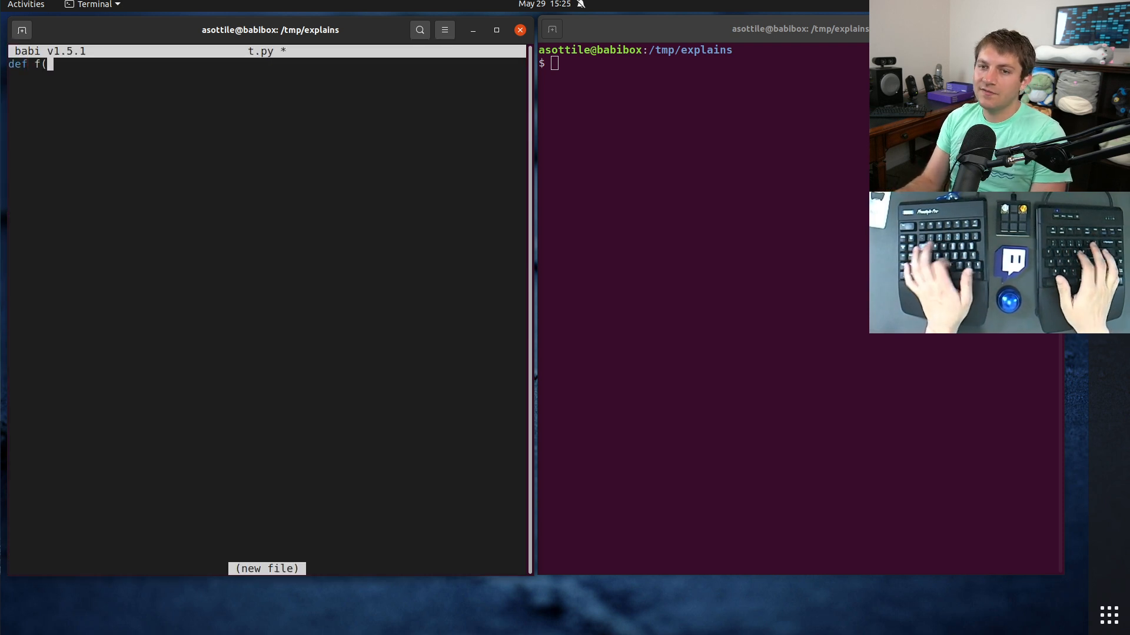
pyautogui.write('x: int) -> None:')
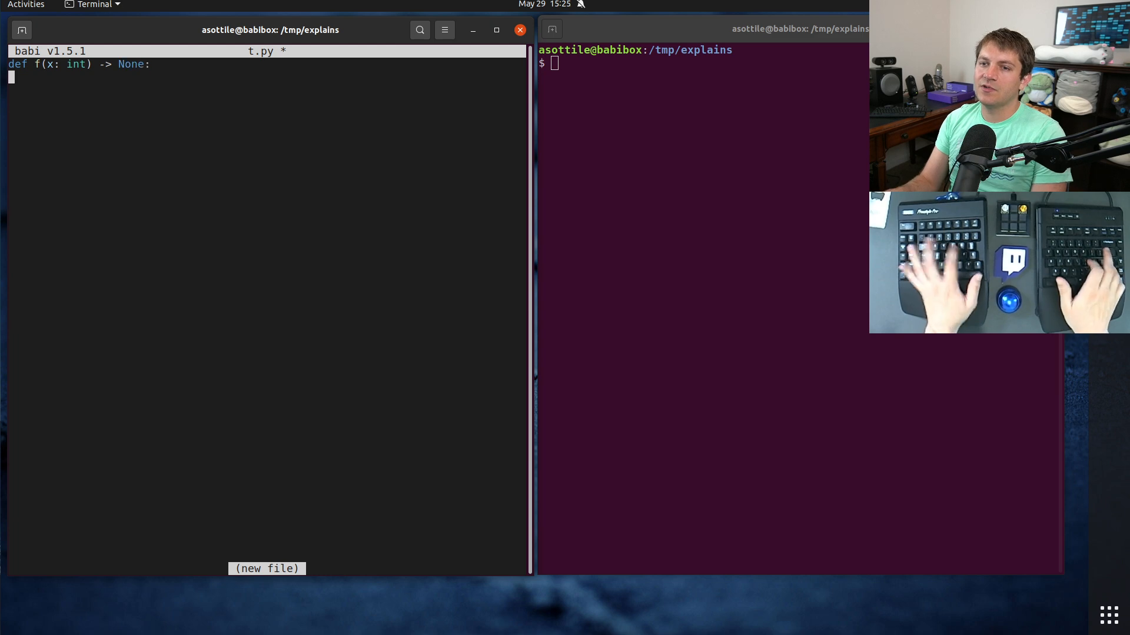
pyautogui.write('from typ')
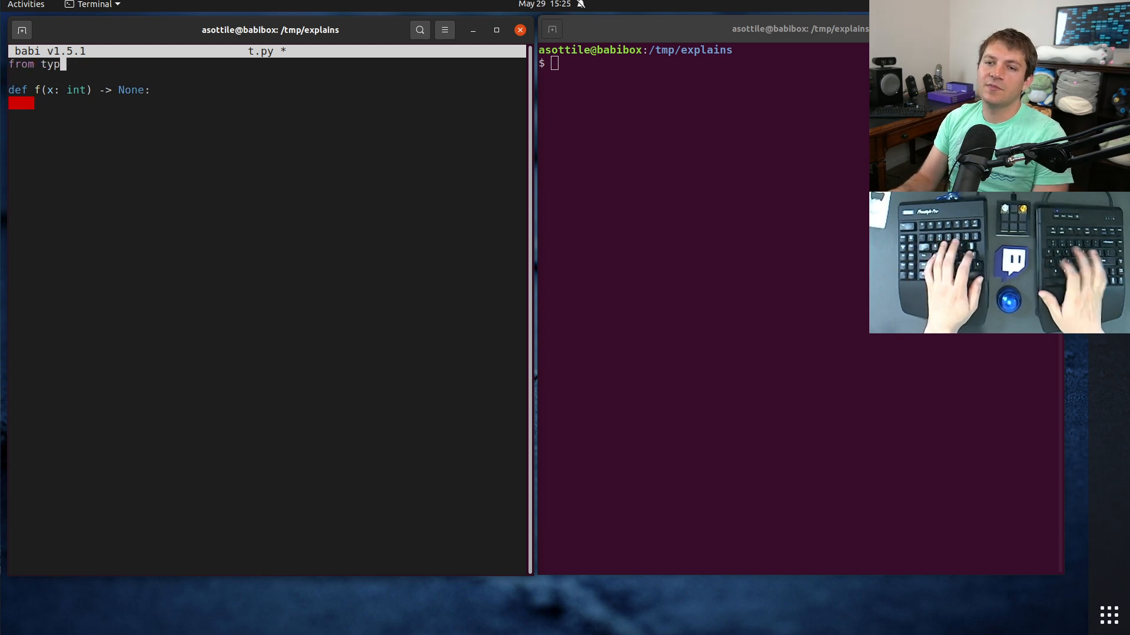
pyautogui.write('ing import assert_never')
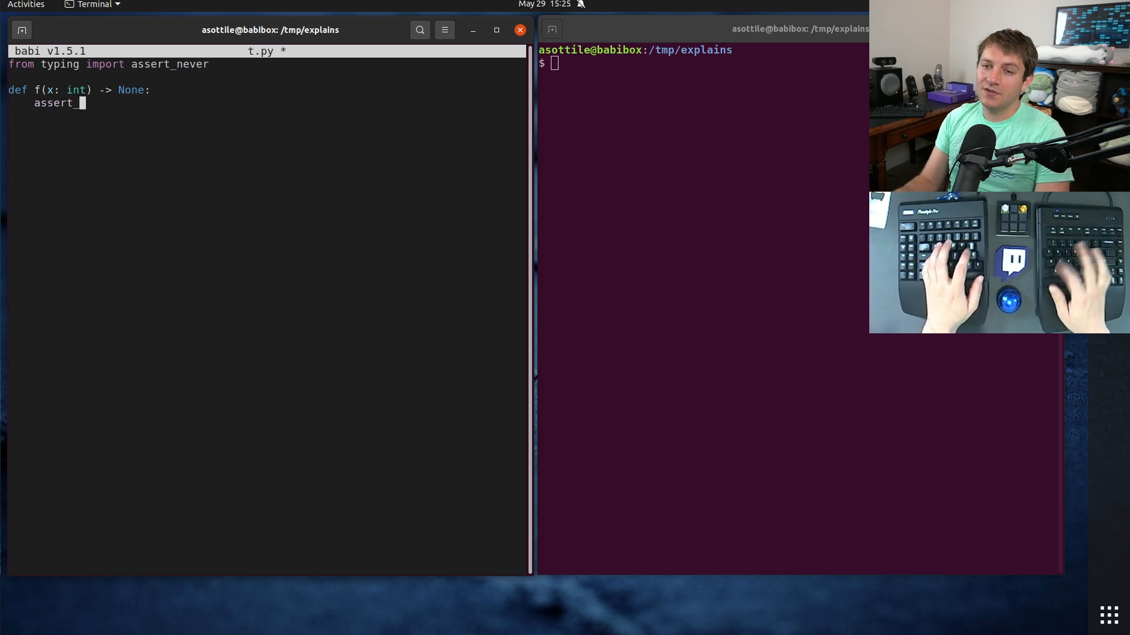
pyautogui.write('_never(x)')
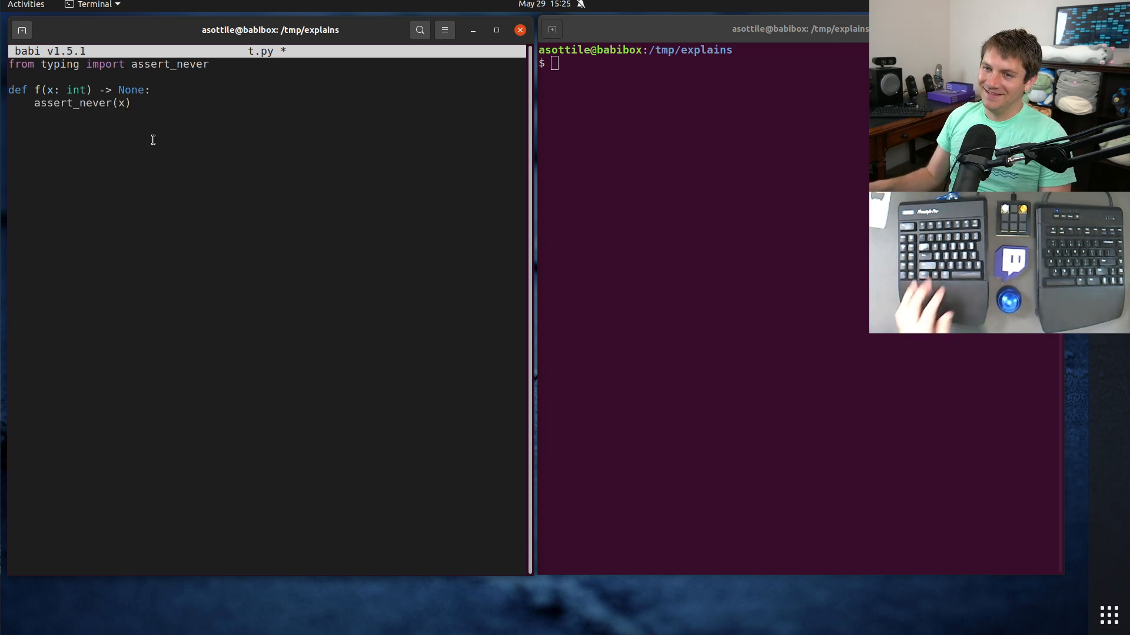
# Step: Replace the assert False line with raise AssertionError('unreachable')
pyautogui.write('assert')
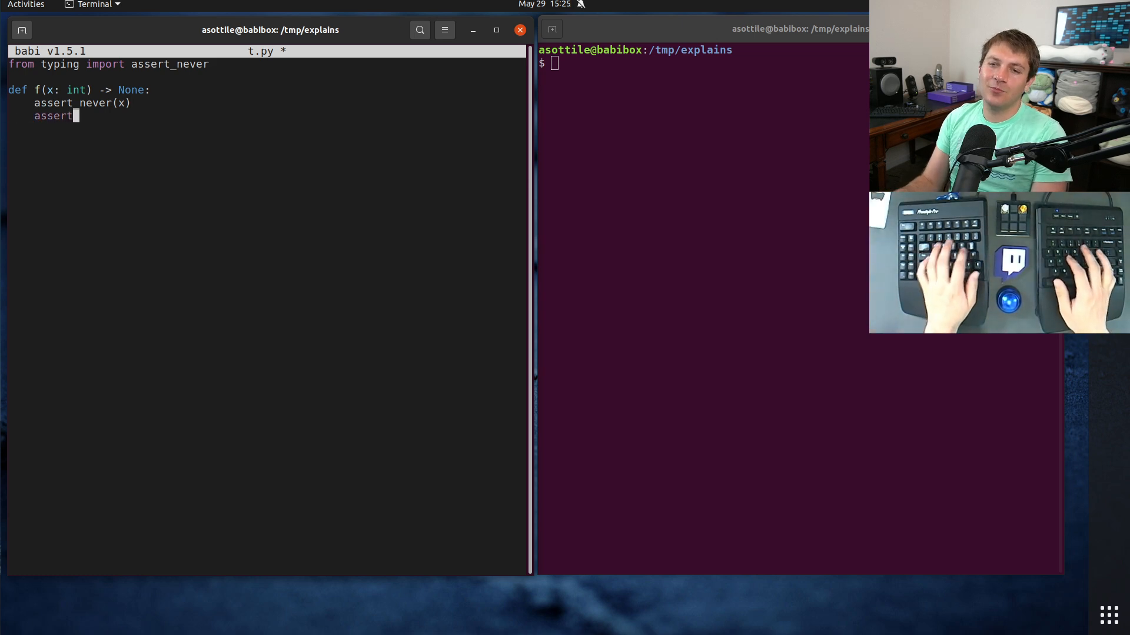
pyautogui.write('False,')
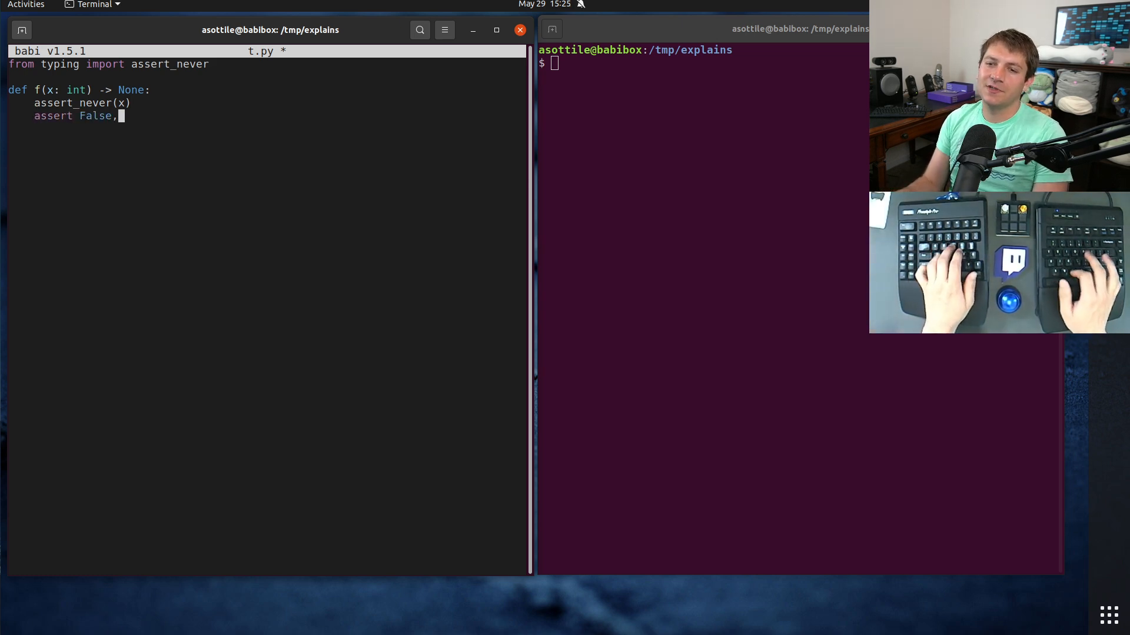
pyautogui.write("'unreachable'")
pyautogui.write("raise AssertionError('unreachable")
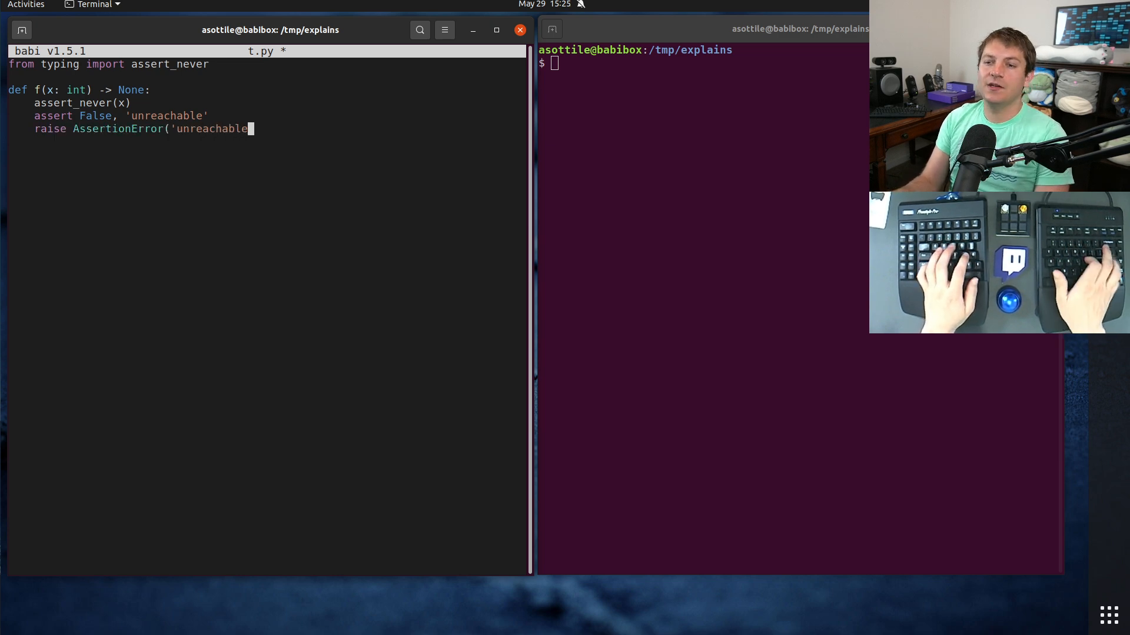
pyautogui.write("')")
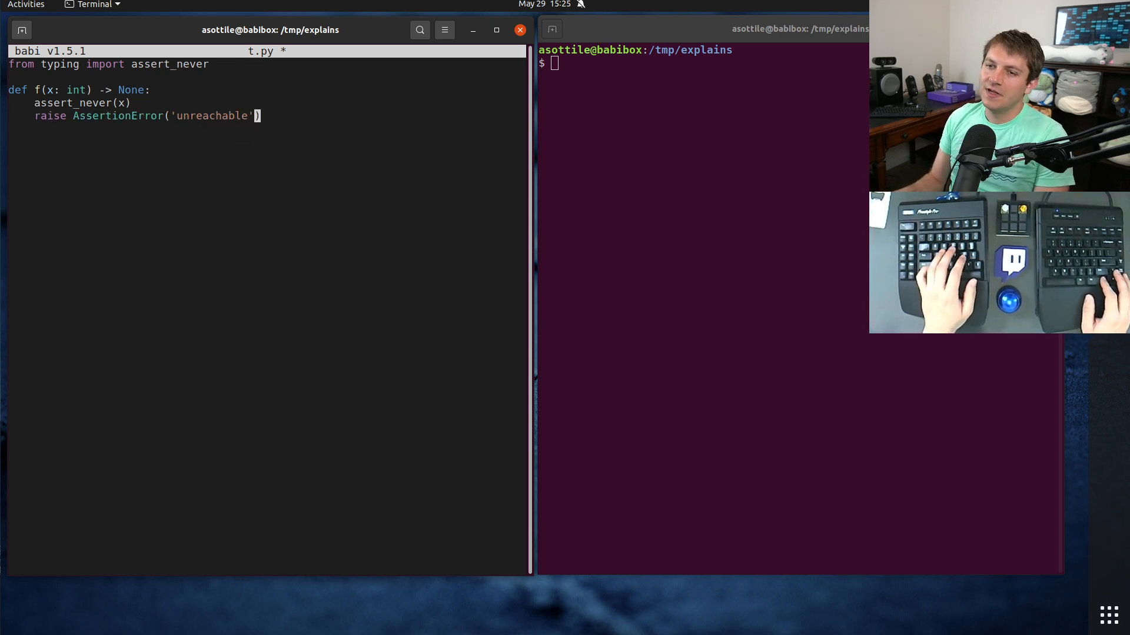
# Step: Drop the raise line, add a top-level f(1) call, save t.py, and activate venv
pyautogui.write('f')
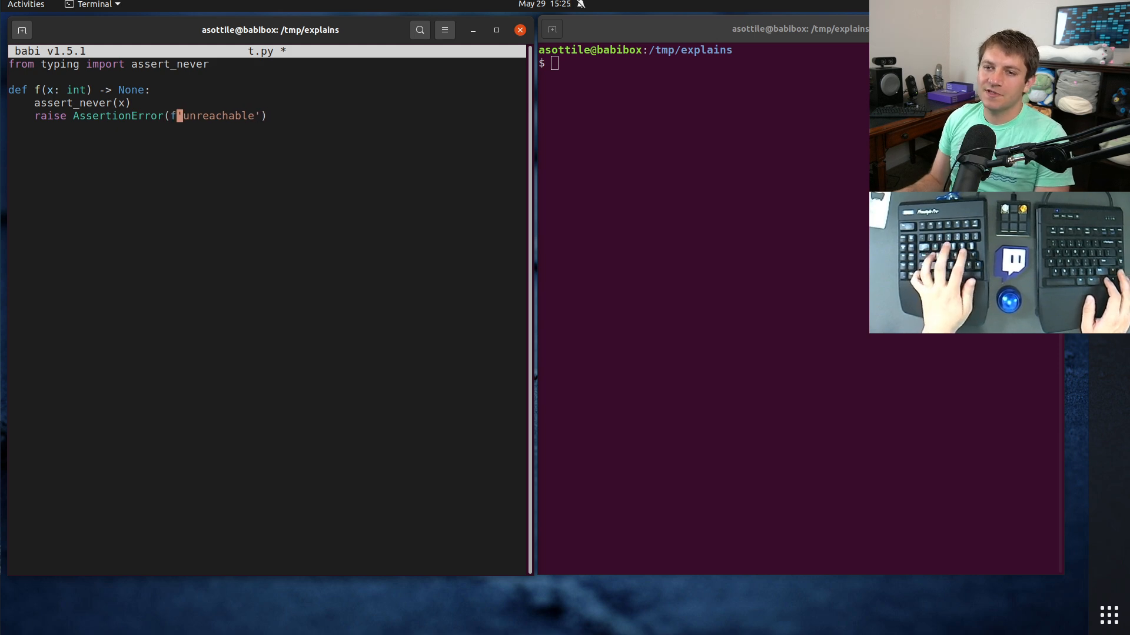
pyautogui.write('{')
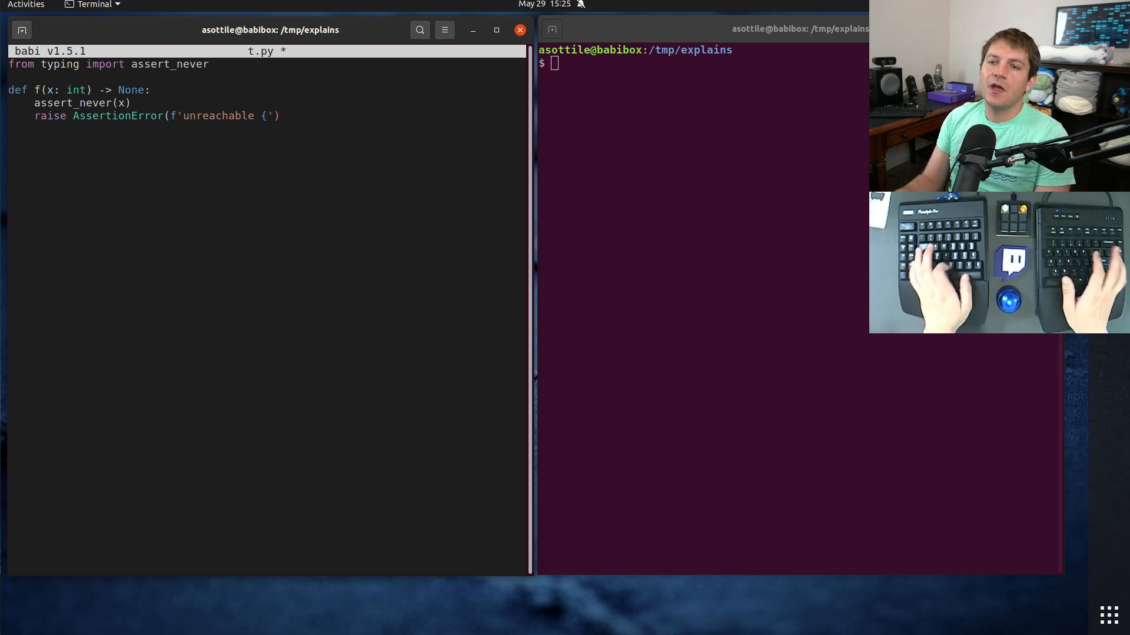
pyautogui.write('{x}')
pyautogui.click(703, 62)
pyautogui.write('. venv/bin/activate')
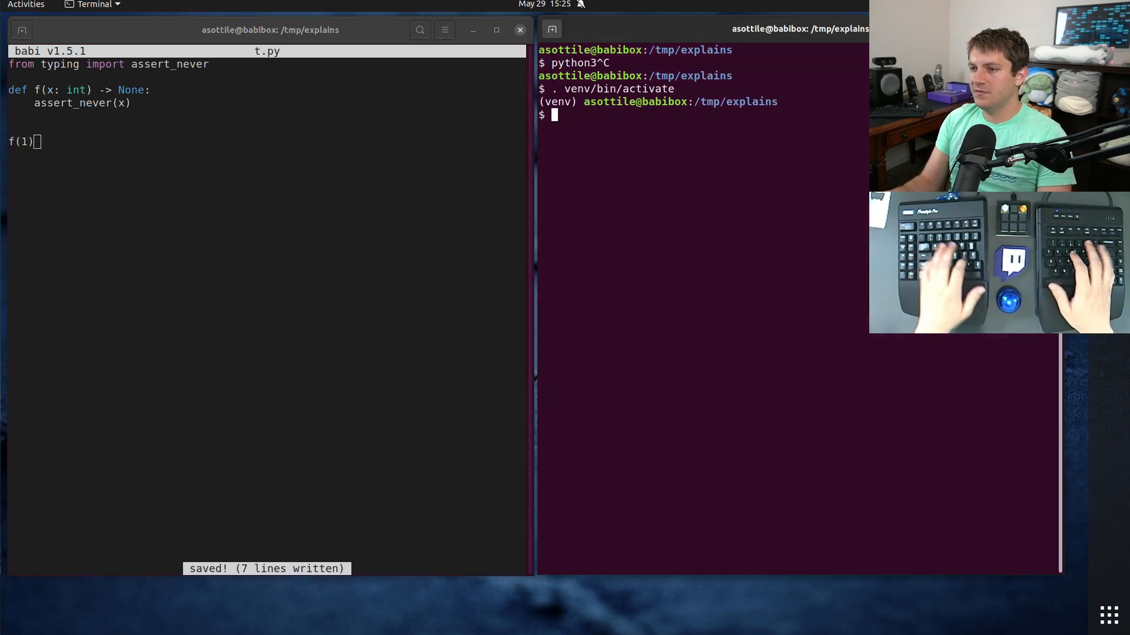
# Step: Run python3 t.py, showing AssertionError: Expected code to be unreachable, but got: 1
pyautogui.write('python3 t.py')
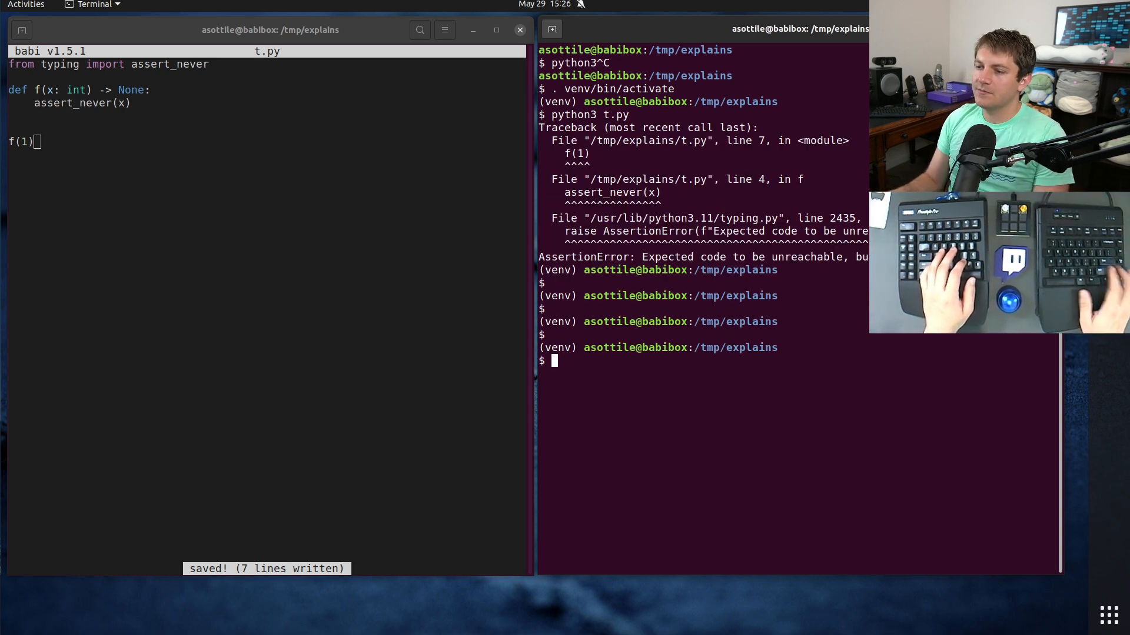
pyautogui.press('Return')
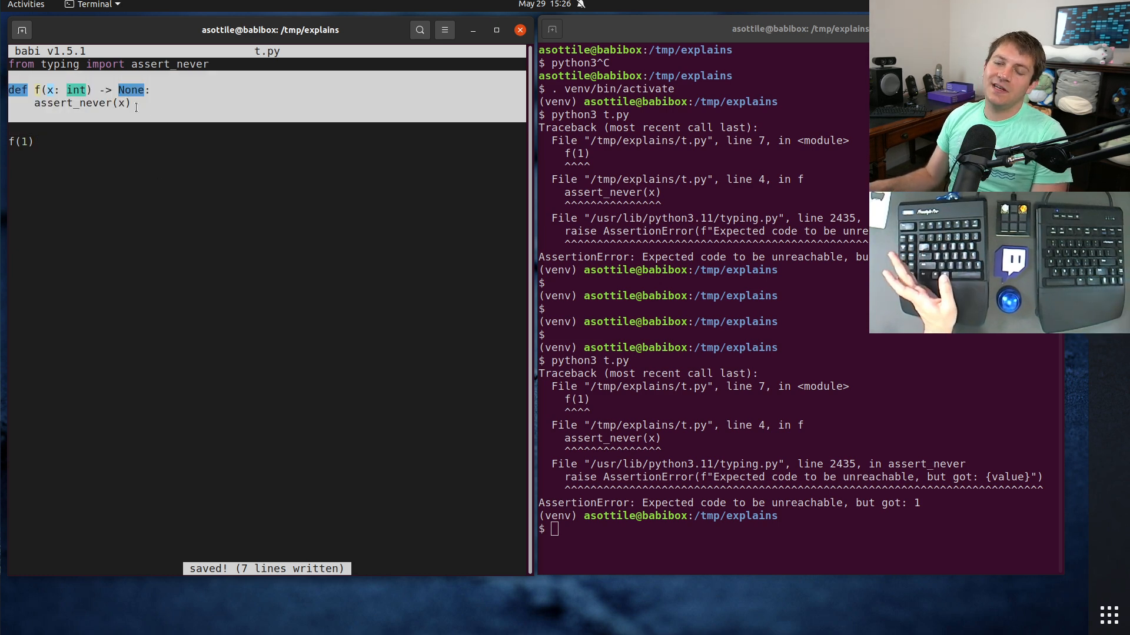
# Step: Run mypy t.py, reporting int passed to assert_never where NoReturn expected
pyautogui.write('mypy t.py')
pyautogui.write('i ')
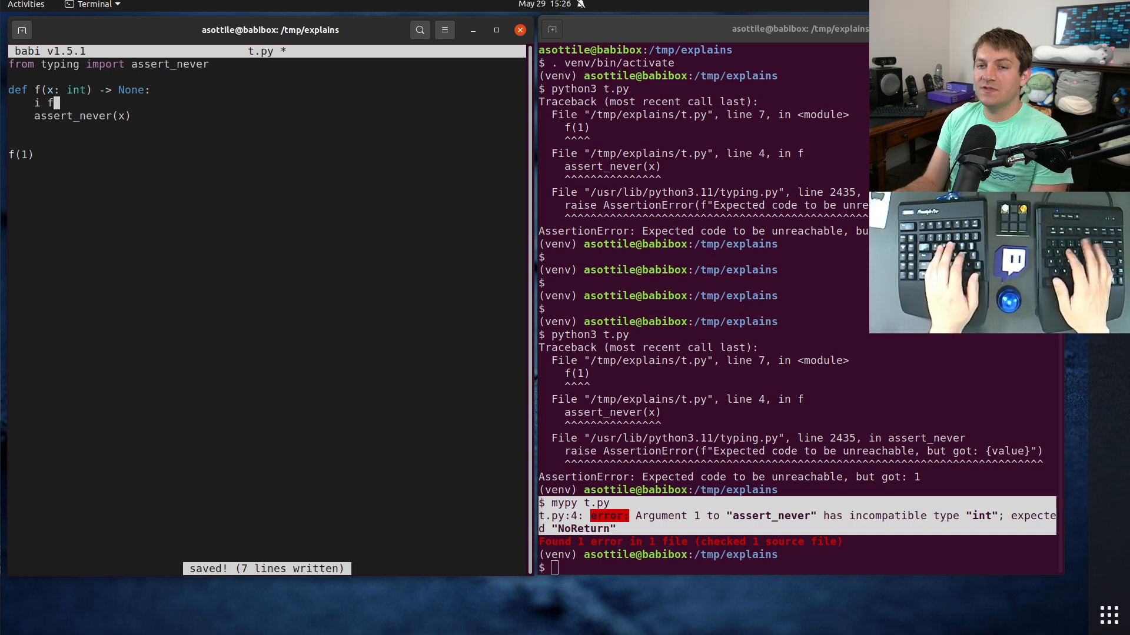
# Step: Change f to take int | str with an isinstance int print branch and else assert_never
pyautogui.write('f')
pyautogui.click(77, 90)
pyautogui.write(' | str')
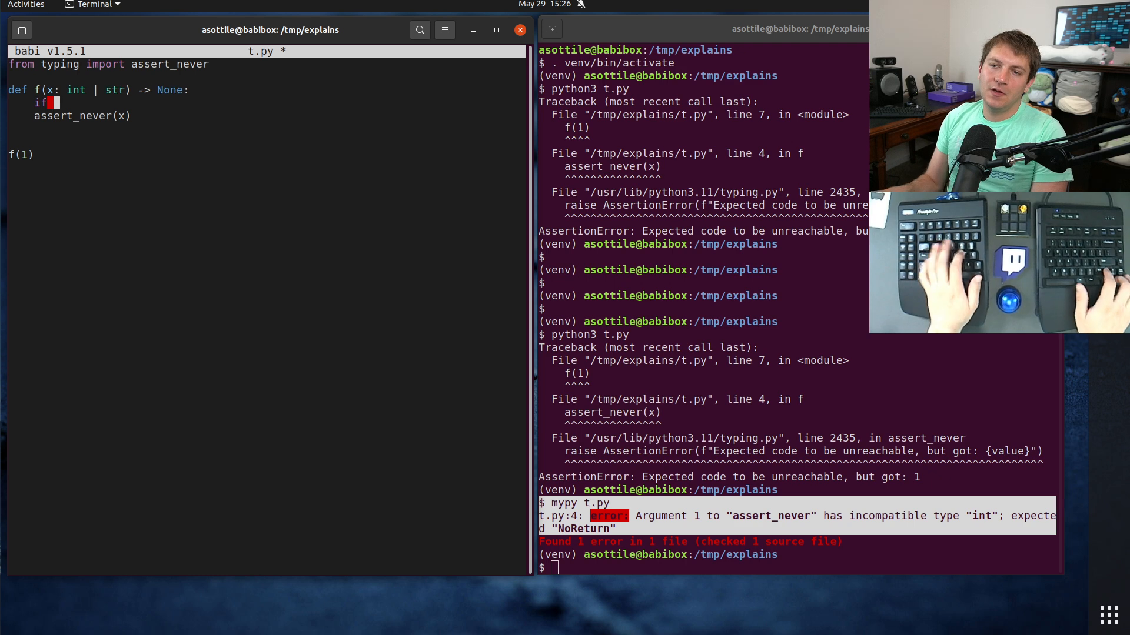
pyautogui.write('isinstance(x, int):')
pyautogui.write('print(')
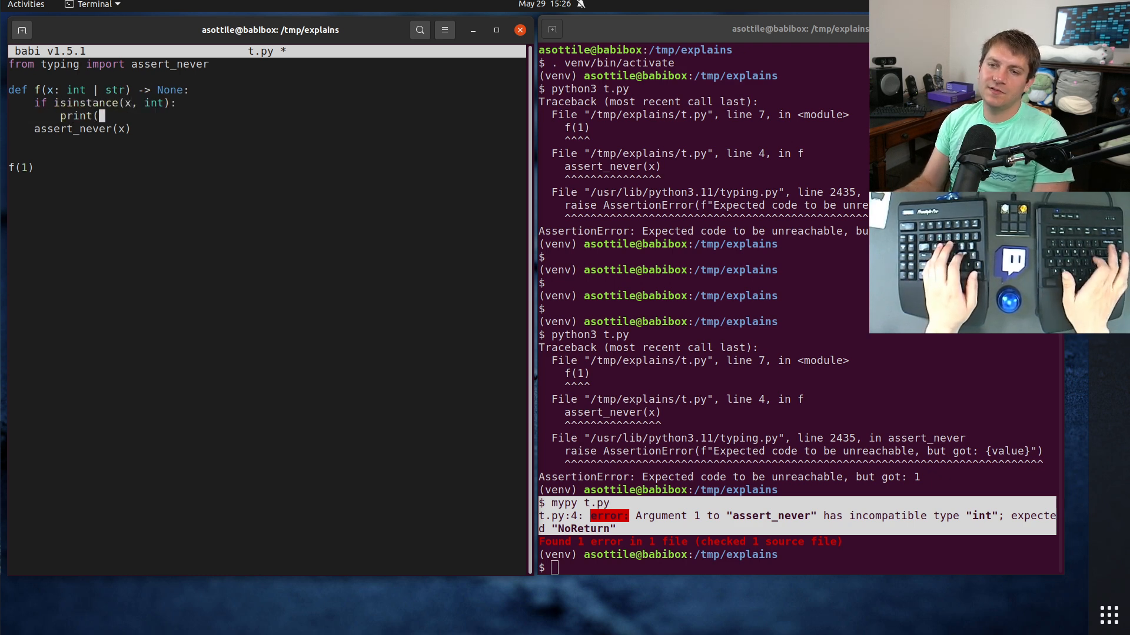
pyautogui.write("f'got int: {x")
pyautogui.write('else:')
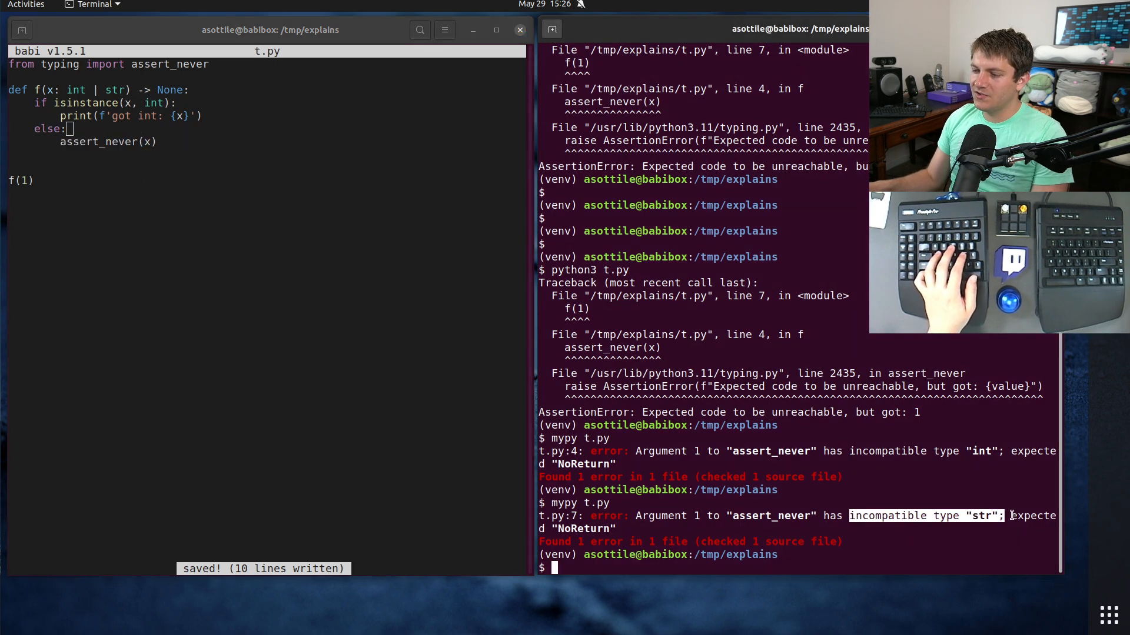
pyautogui.press('Return')
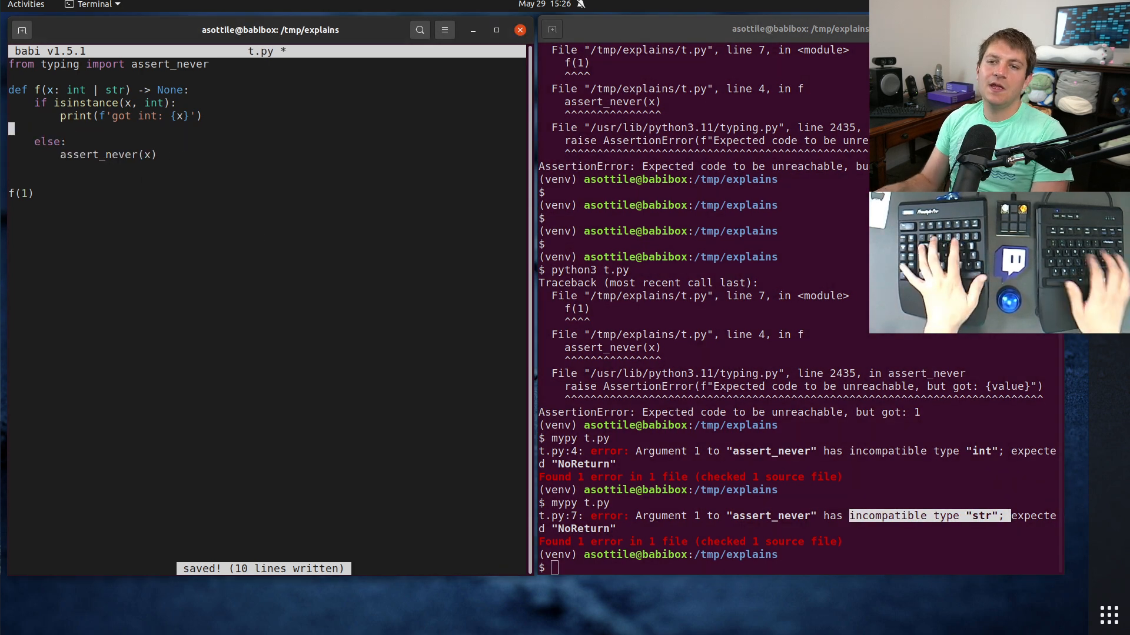
# Step: Add elif isinstance(x, str) printing f'got str: {x}', save, and confirm mypy finds no issues
pyautogui.write('elif isinstance(x, str):')
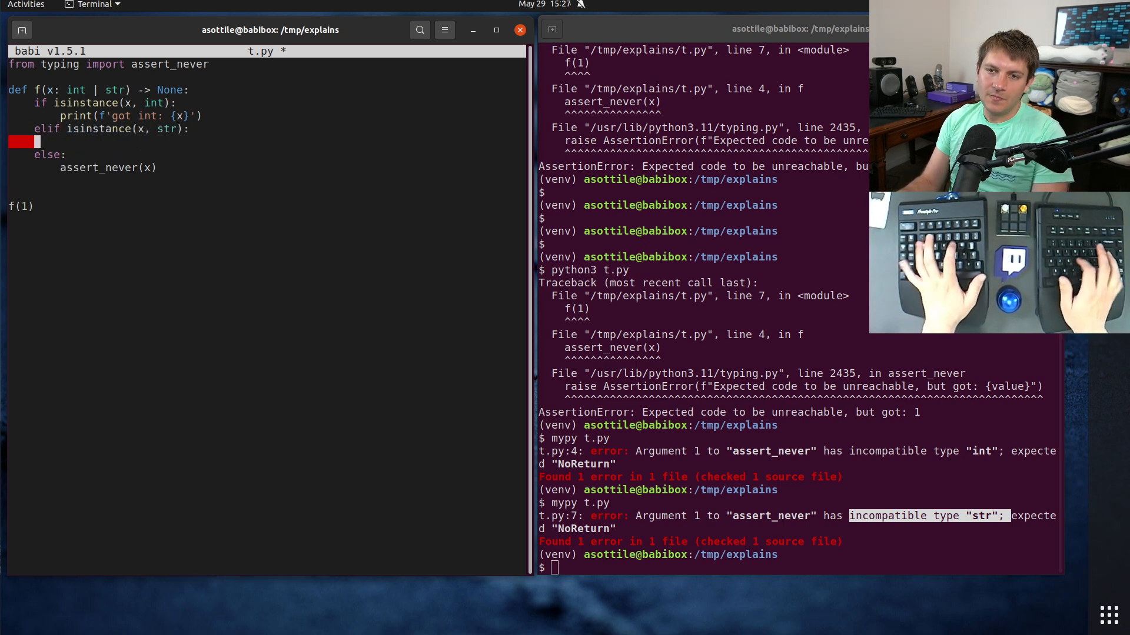
pyautogui.write("print(f'got str: {x")
pyautogui.click(801, 567)
pyautogui.write('mypy t.py')
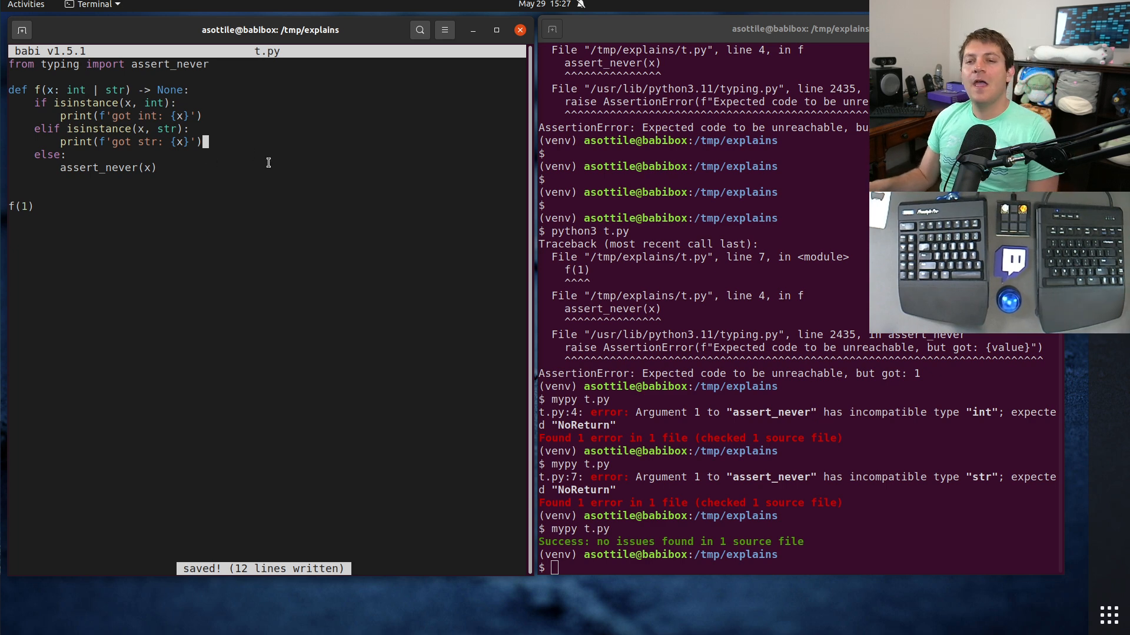
pyautogui.moveTo(204, 214)
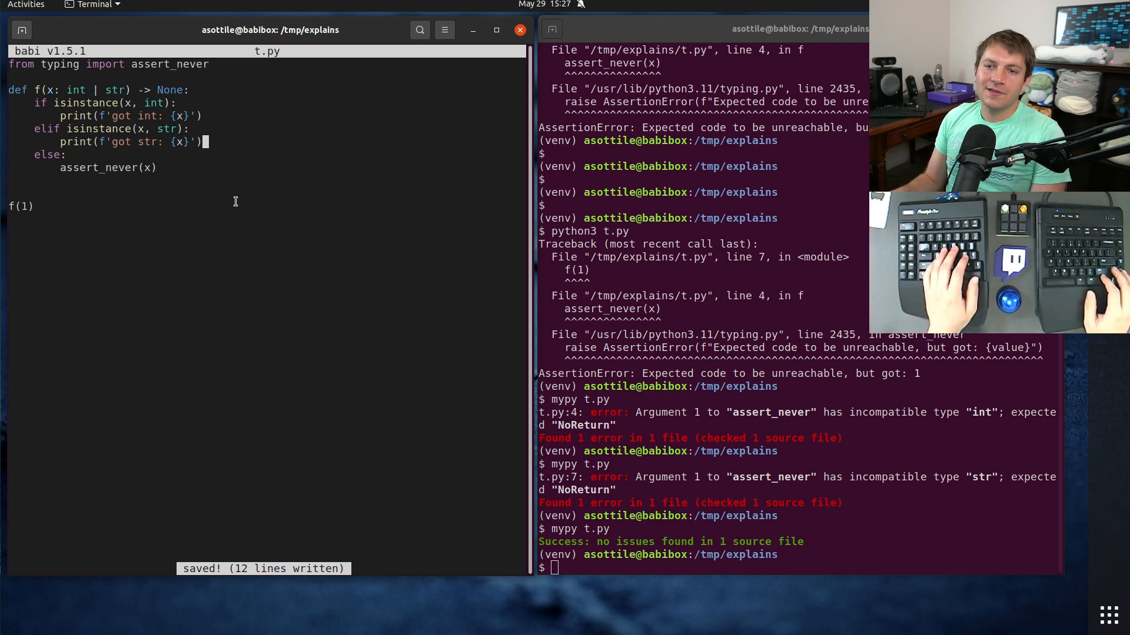
# Step: Return early after the int branch, import assert_type, and end f with assert_type(x, int)
pyautogui.write('return')
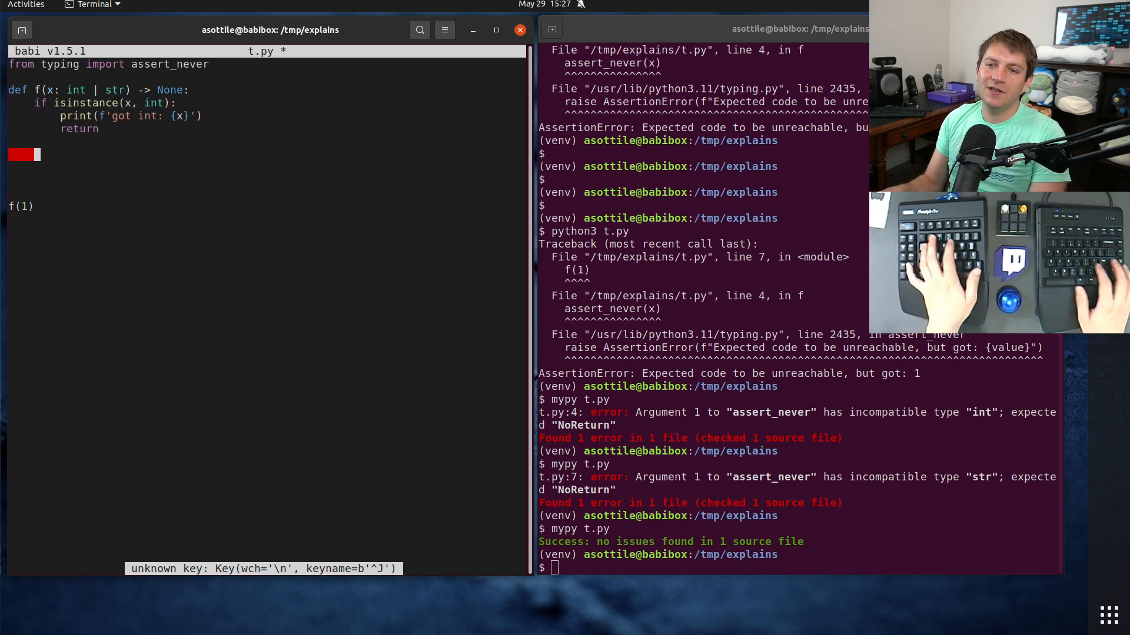
pyautogui.write('# ...')
pyautogui.write('from typing')
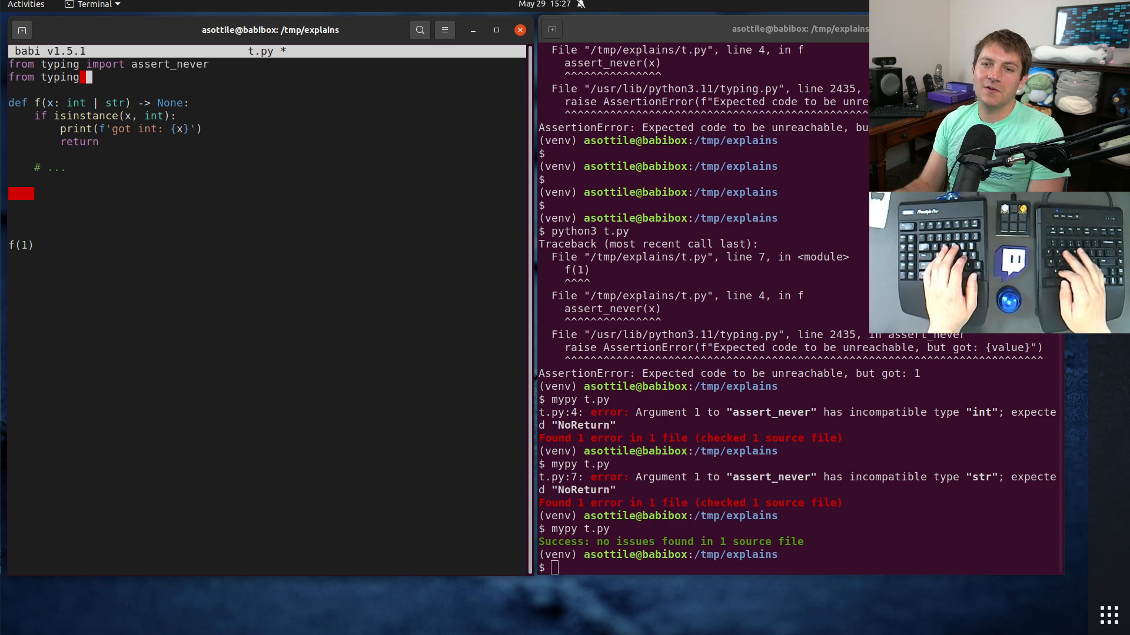
pyautogui.write('import')
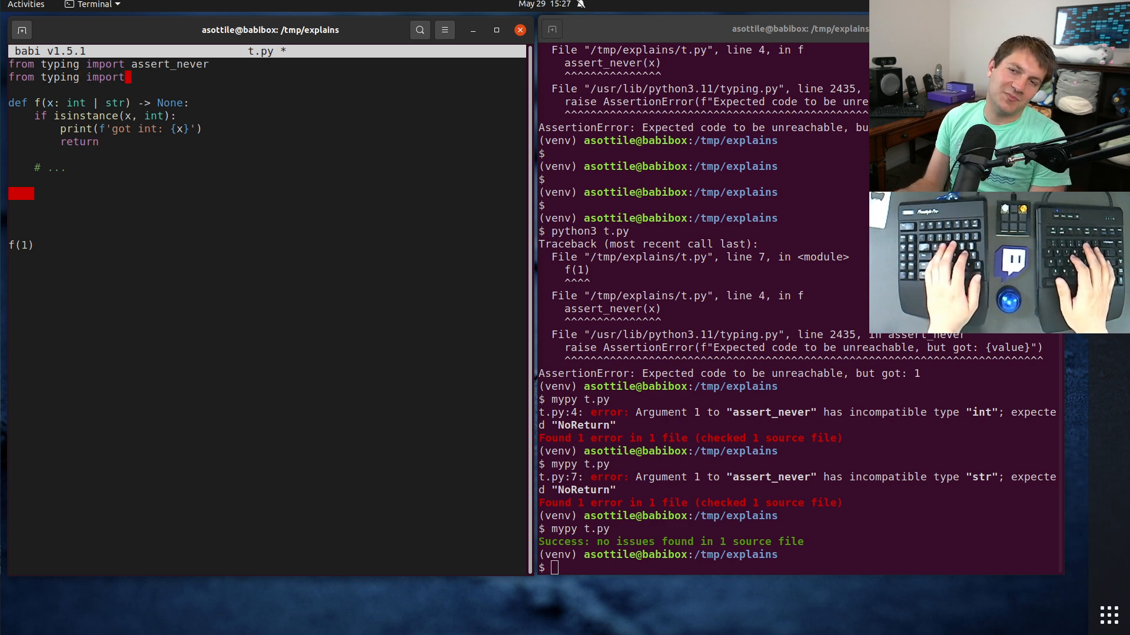
pyautogui.write('assert_type')
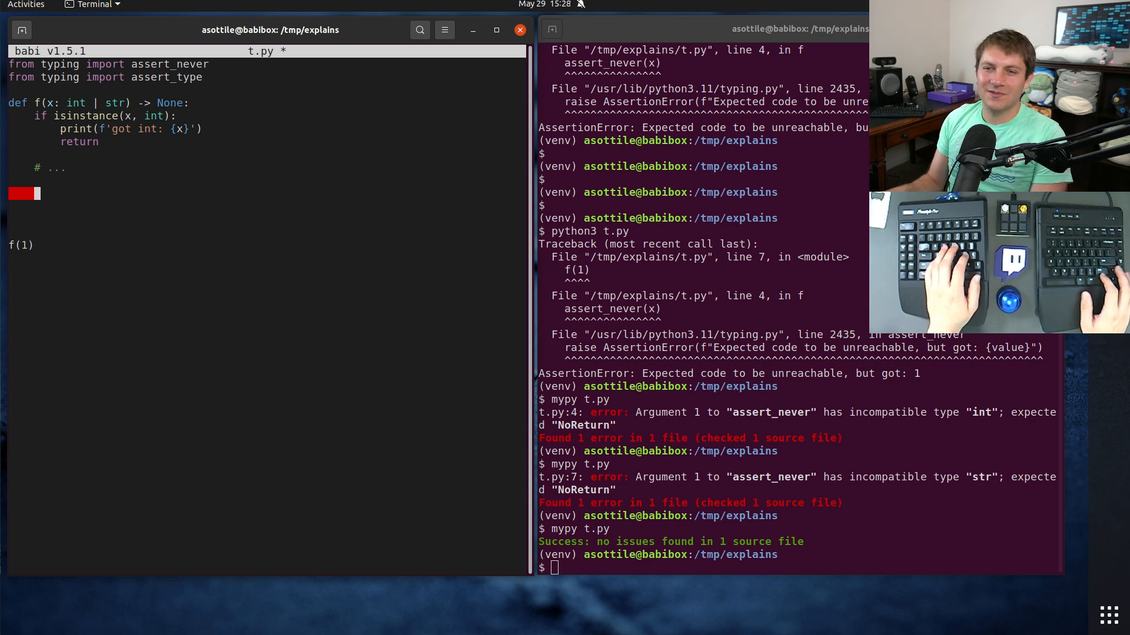
pyautogui.write('assert')
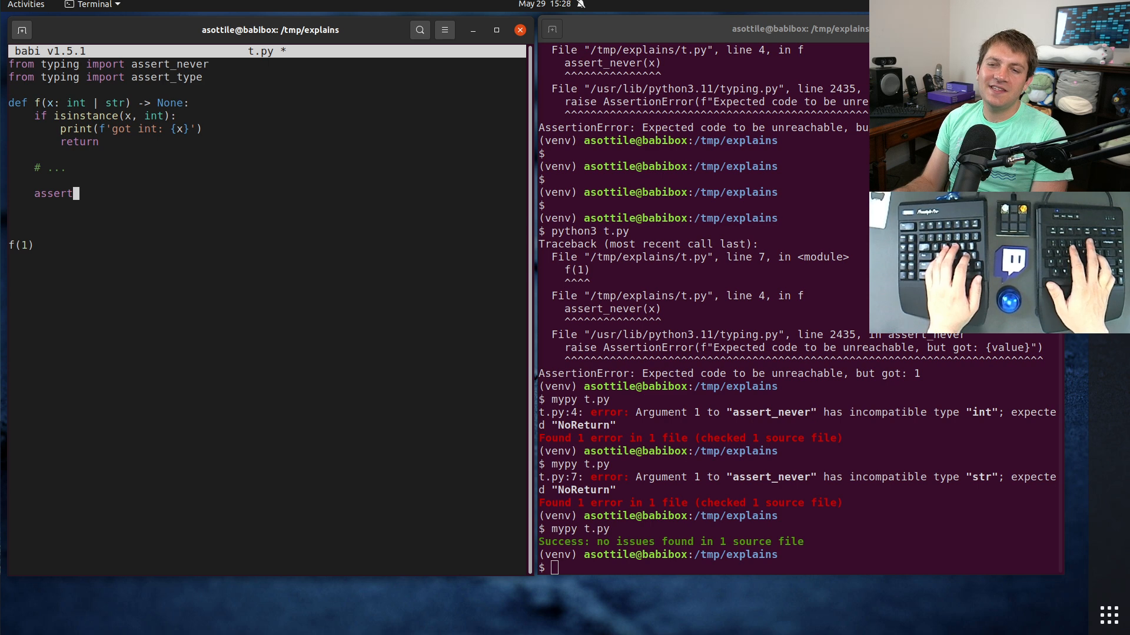
pyautogui.write('_type(x, int)')
pyautogui.click(798, 568)
pyautogui.write('mypy t.py')
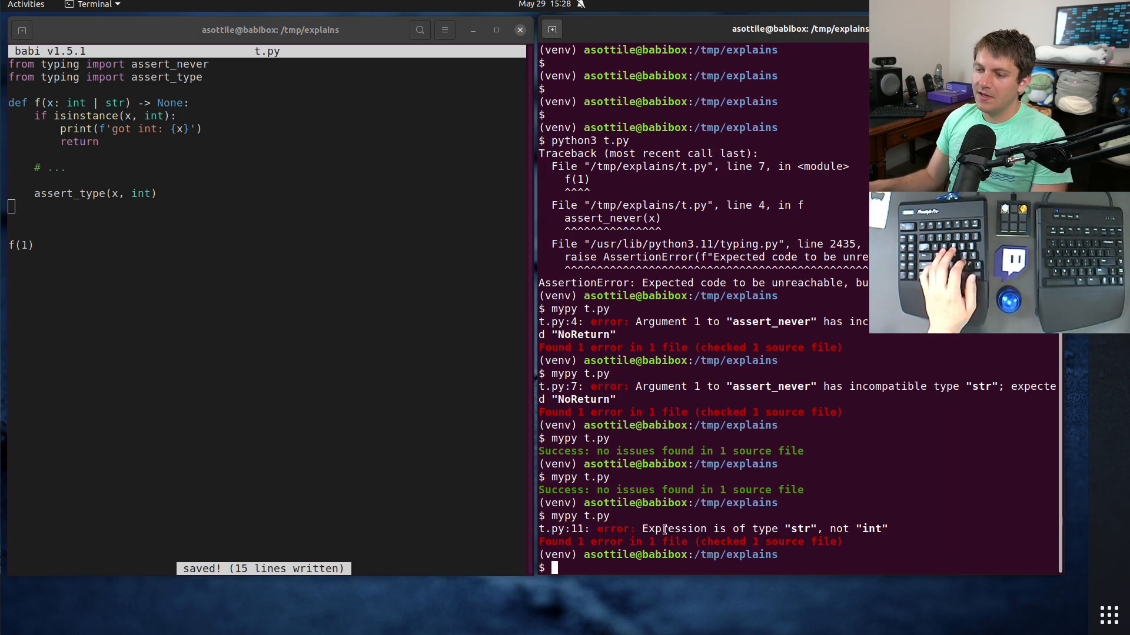
# Step: Run python3 t.py, append f('hello') to t.py, and rerun it
pyautogui.doubleClick(673, 528)
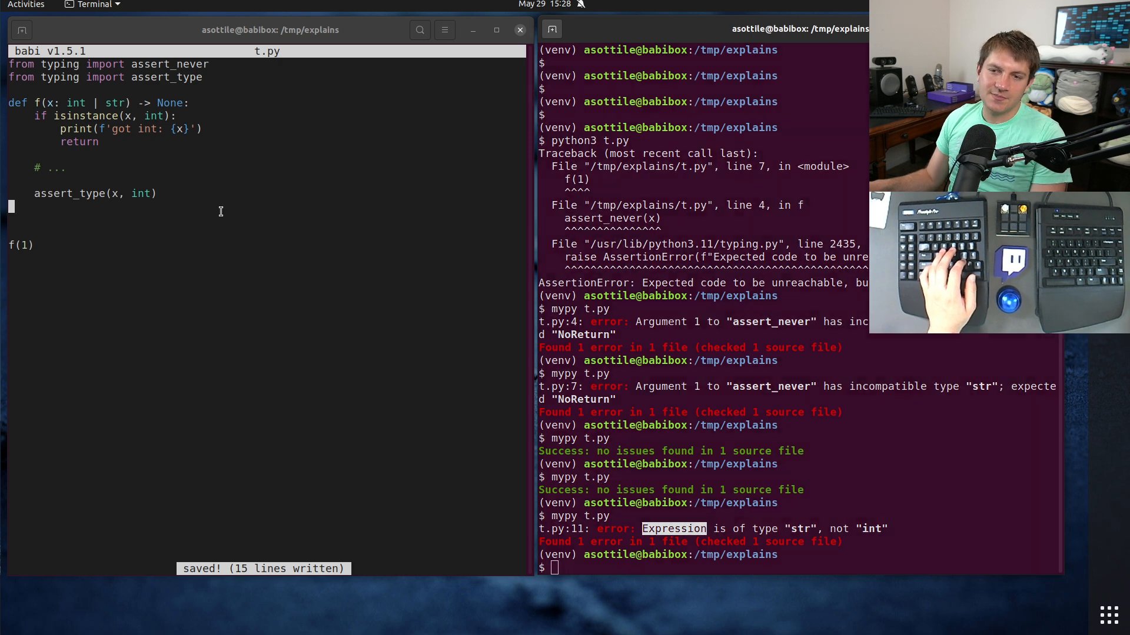
pyautogui.write('python3 t.py')
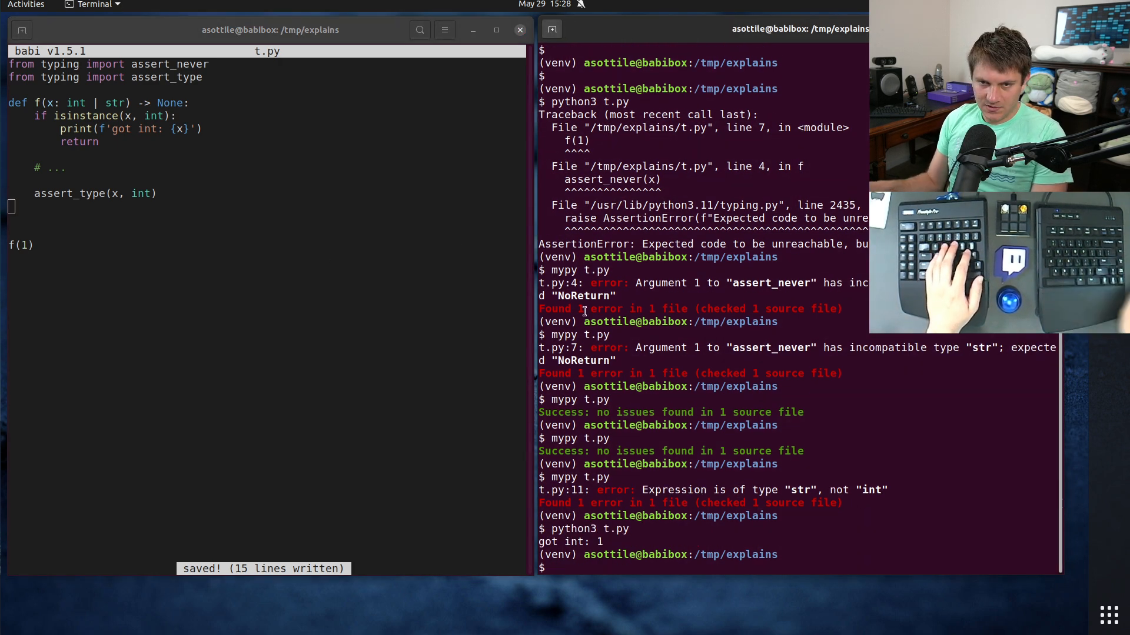
pyautogui.write('f(')
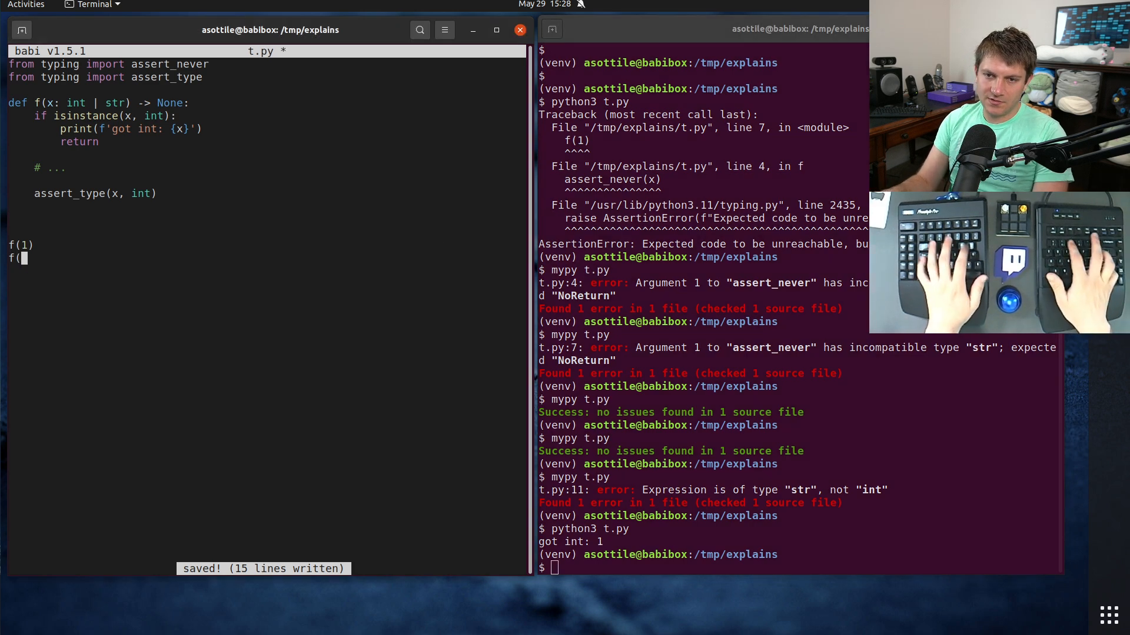
pyautogui.write("'hello')")
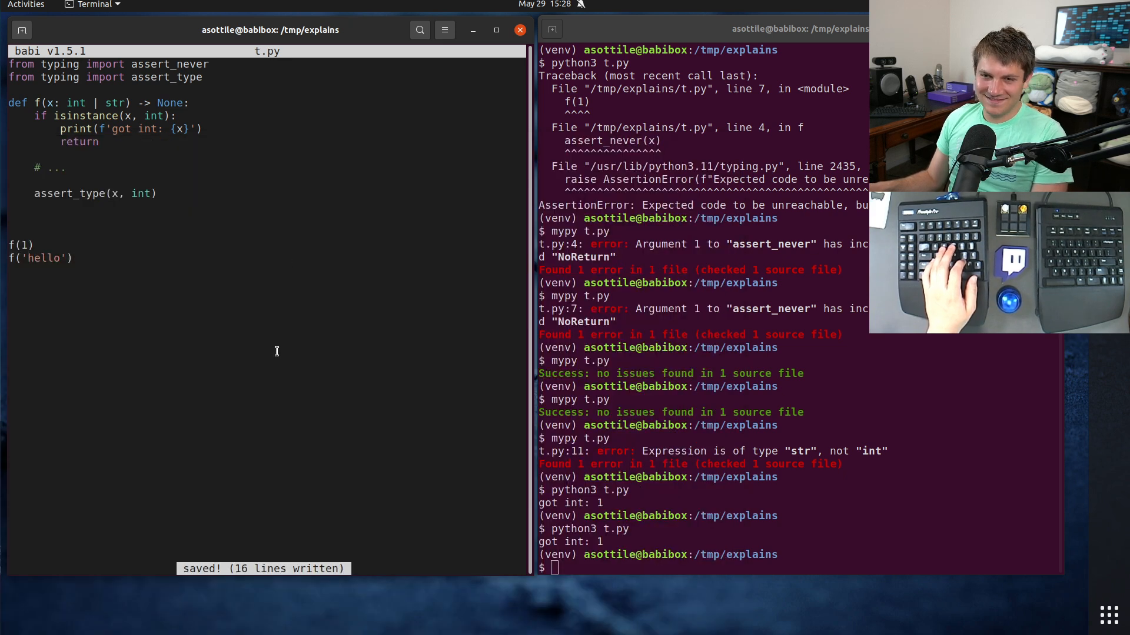
pyautogui.click(72, 258)
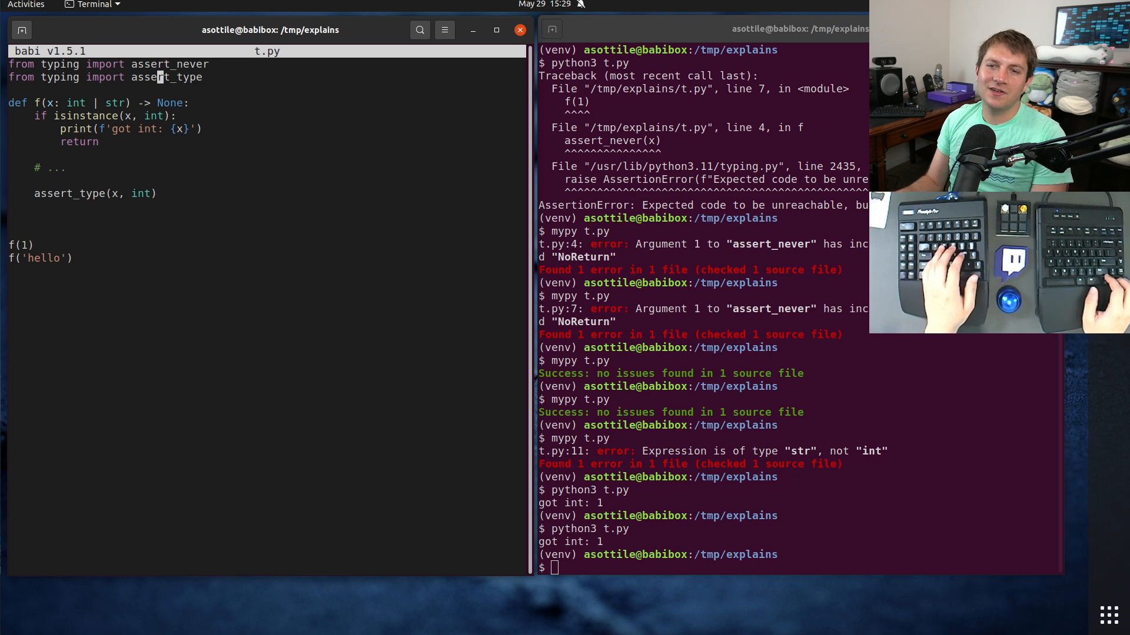
# Step: Type def assert_never(x: Never) -> None: raising AssertionError(f'unreach…)
pyautogui.write('def assert_never(x: N')
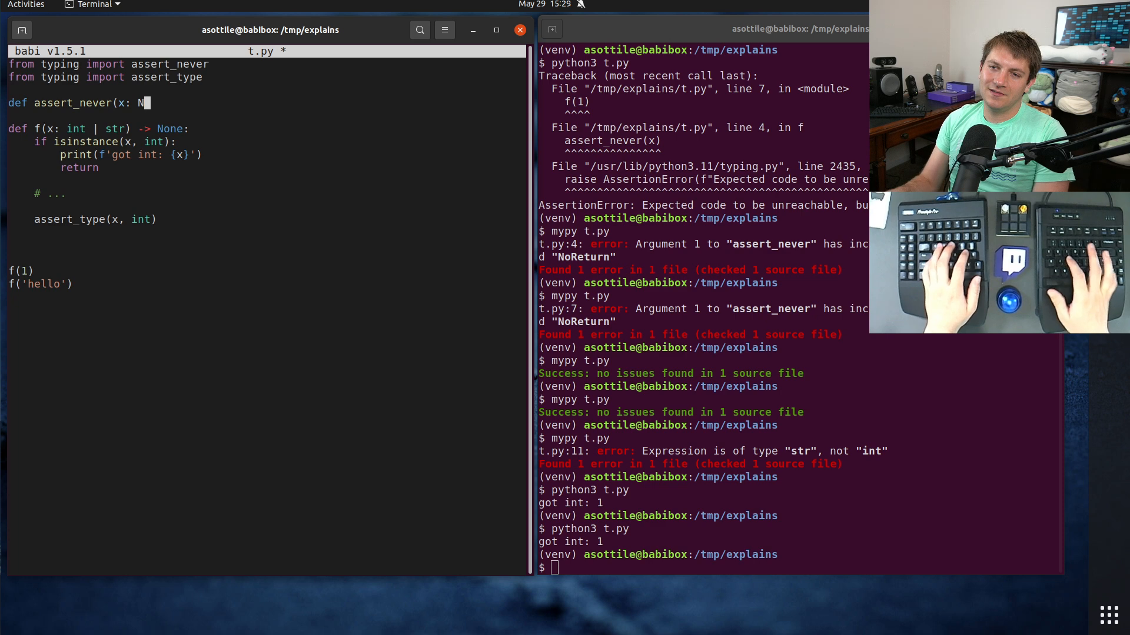
pyautogui.write('ever) -> None:')
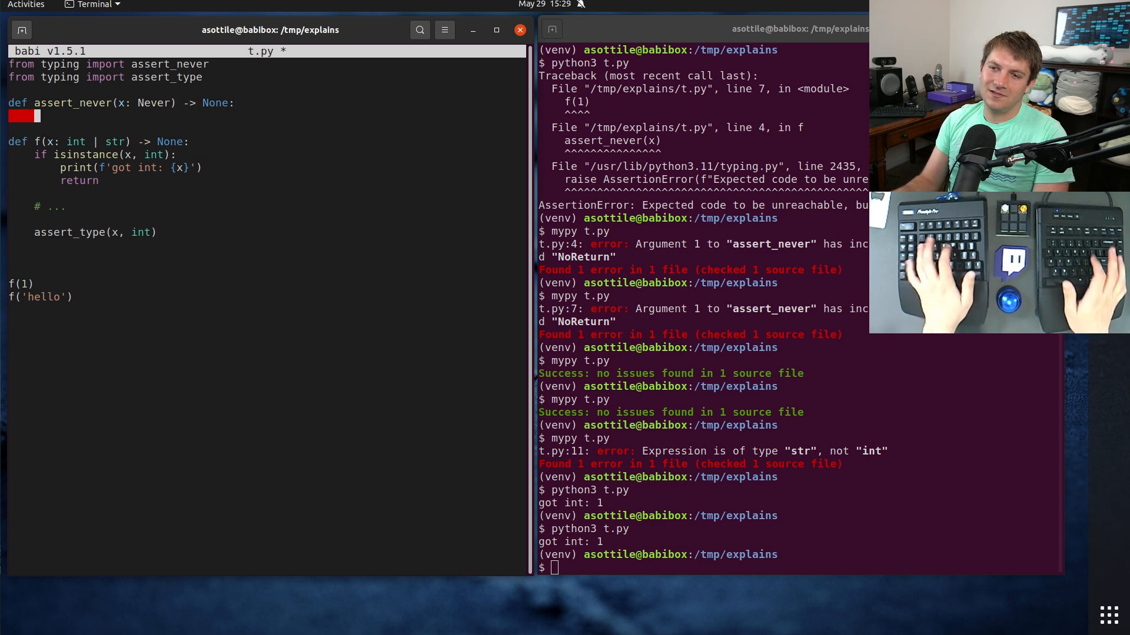
pyautogui.write('raise Assert')
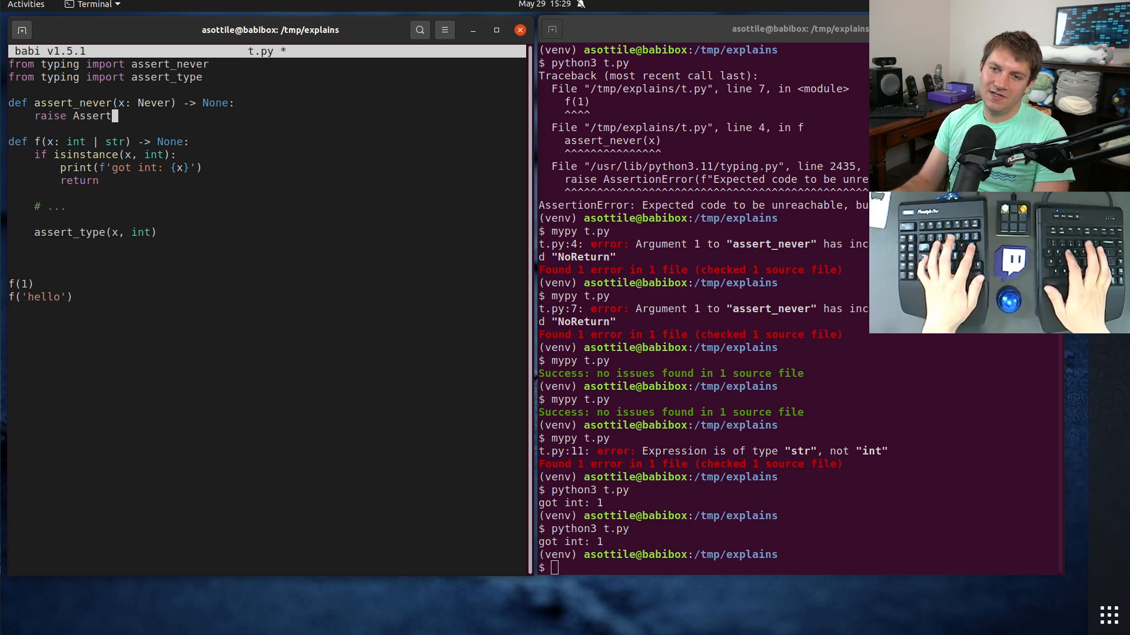
pyautogui.write('ionError(')
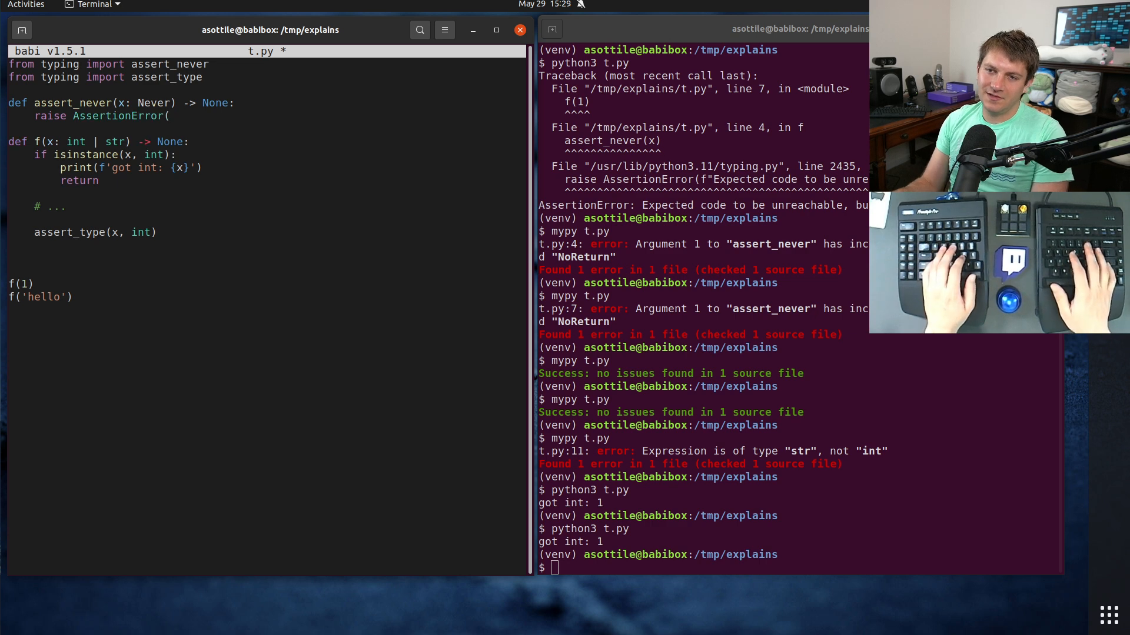
pyautogui.write("f'unreach")
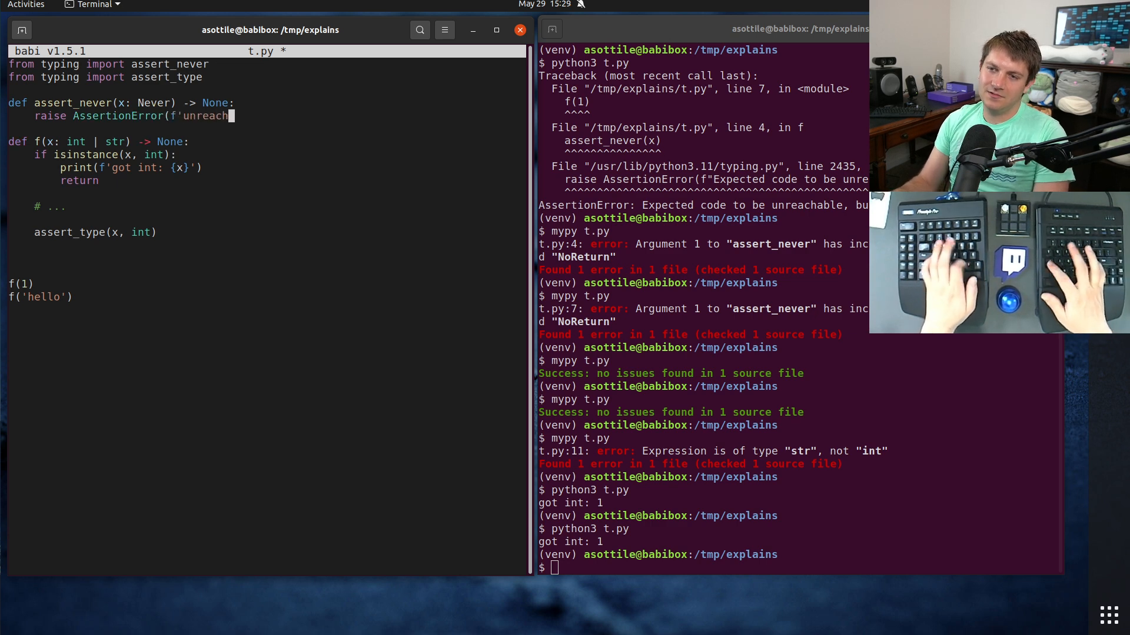